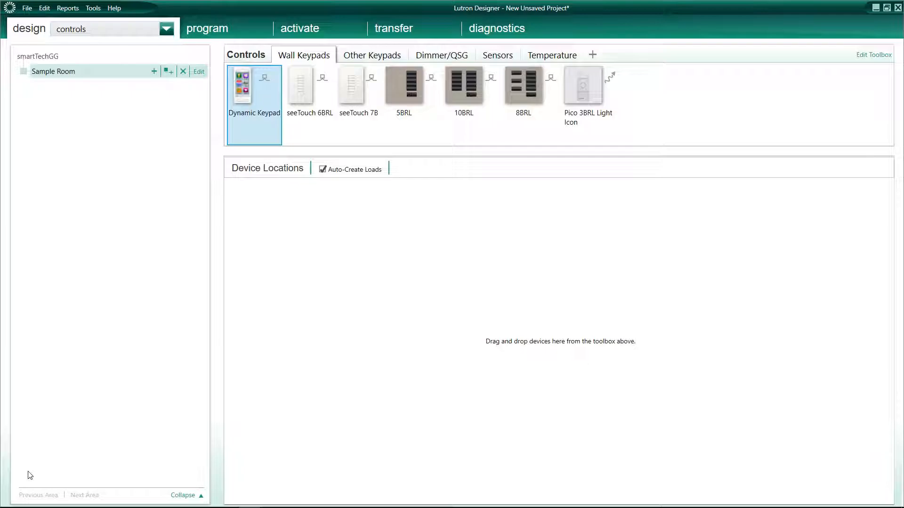
mouse_move(281, 381)
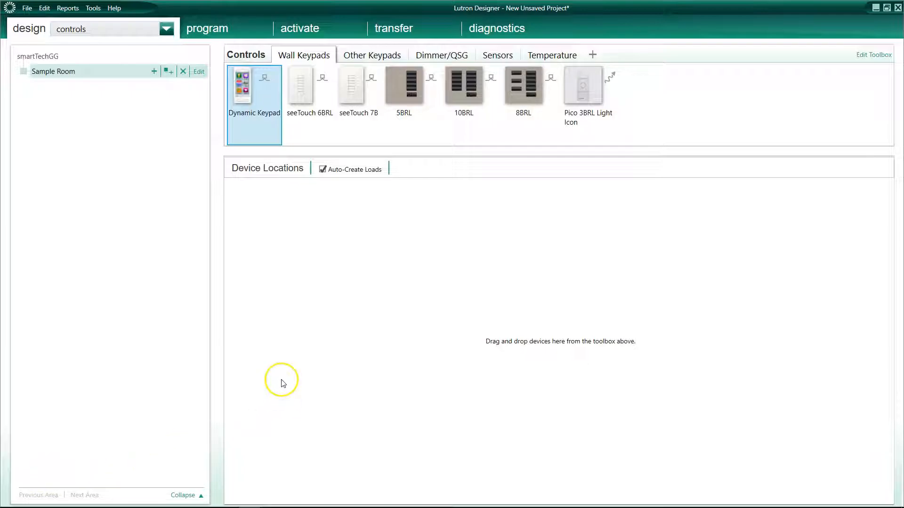
mouse_move(282, 384)
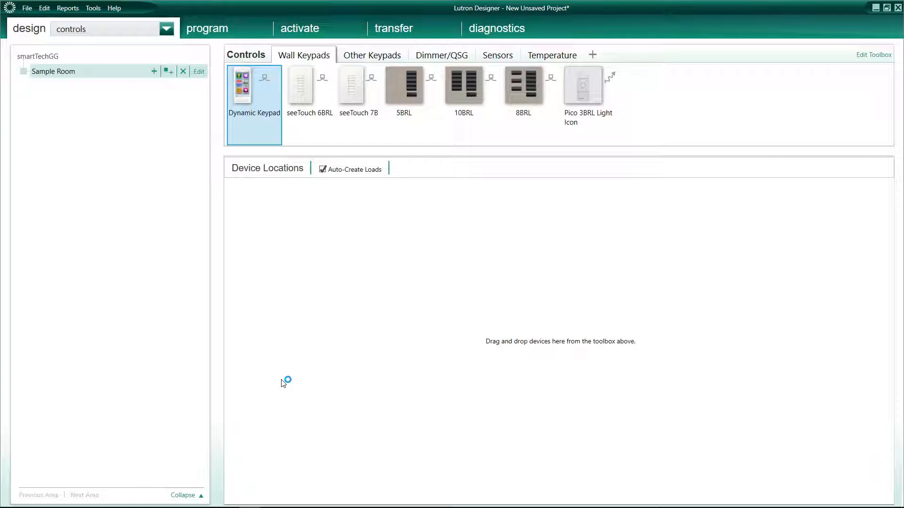
mouse_move(283, 384)
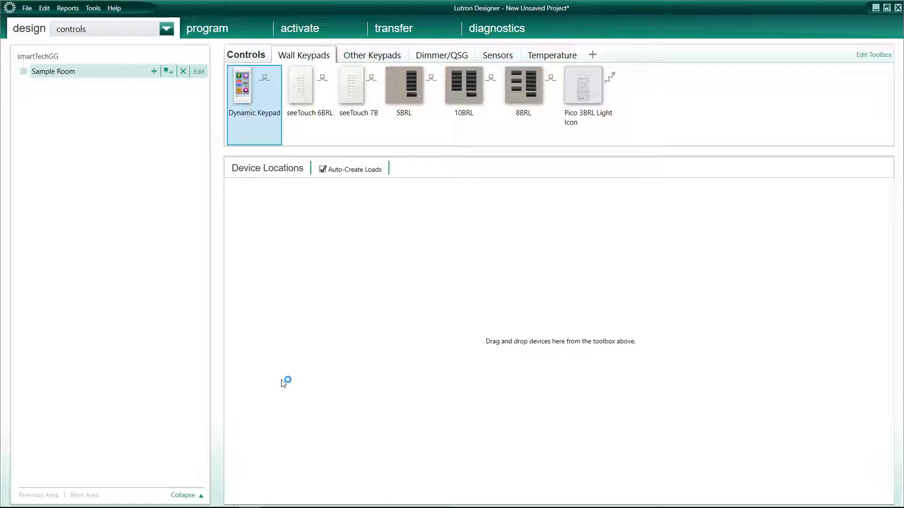
mouse_move(464, 93)
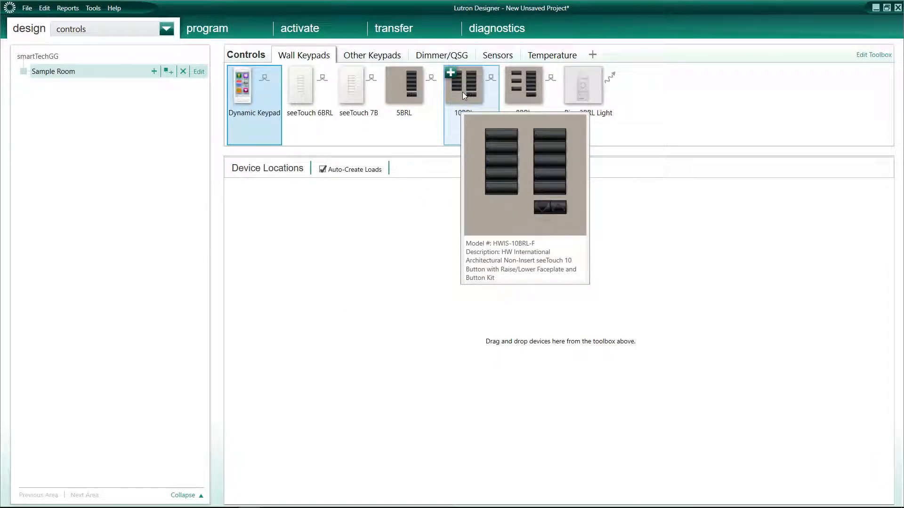
mouse_move(479, 125)
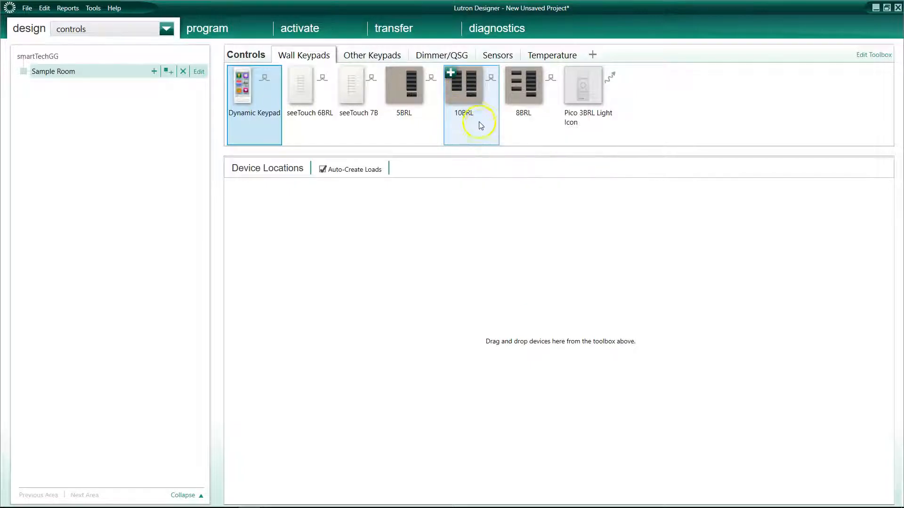
mouse_move(461, 90)
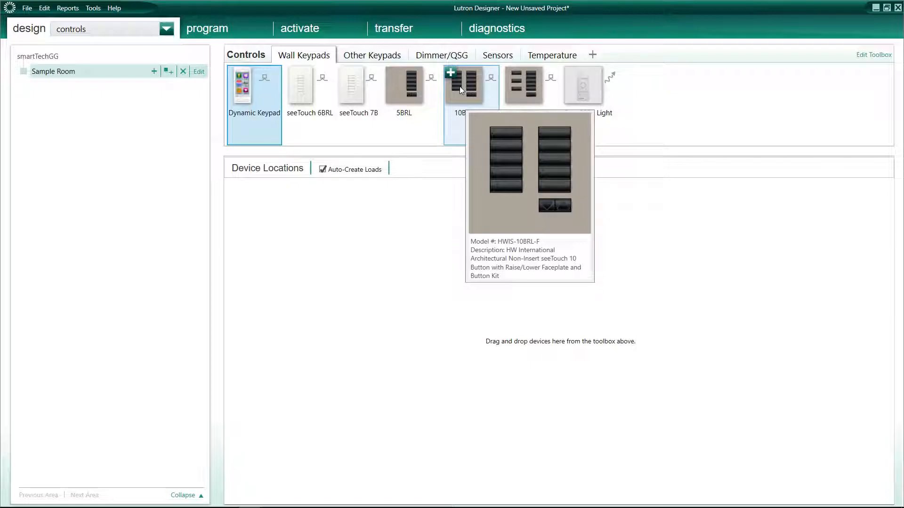
mouse_move(464, 94)
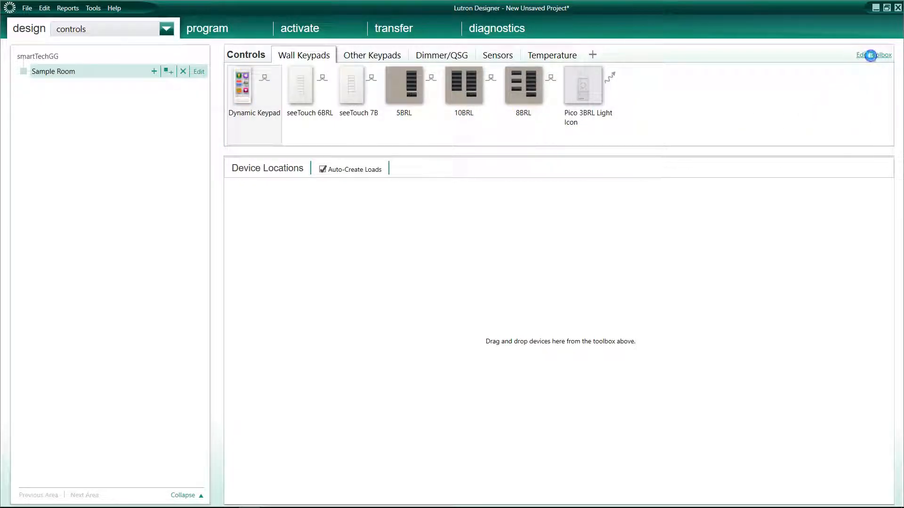
Begin editing the Wall Keypads toolbox and preview the Palladiom 3BRL/3BRL keypad.
click(873, 56)
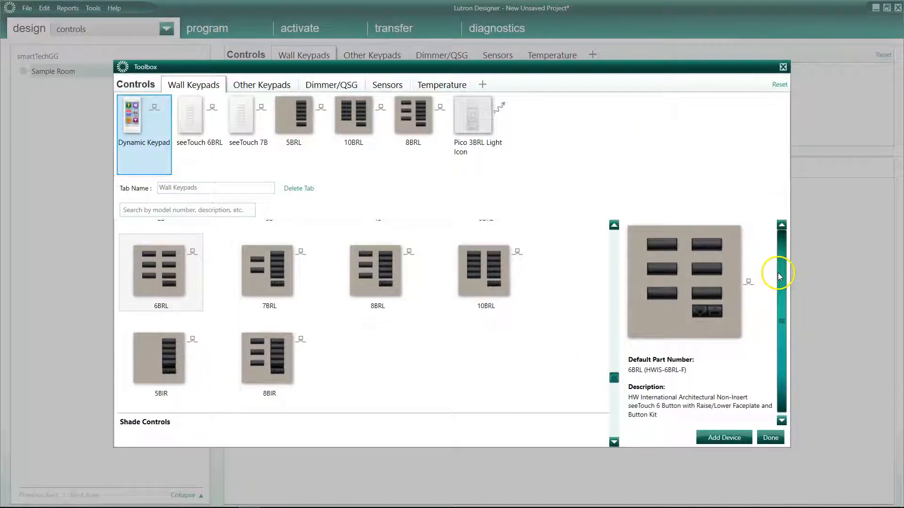
mouse_move(585, 362)
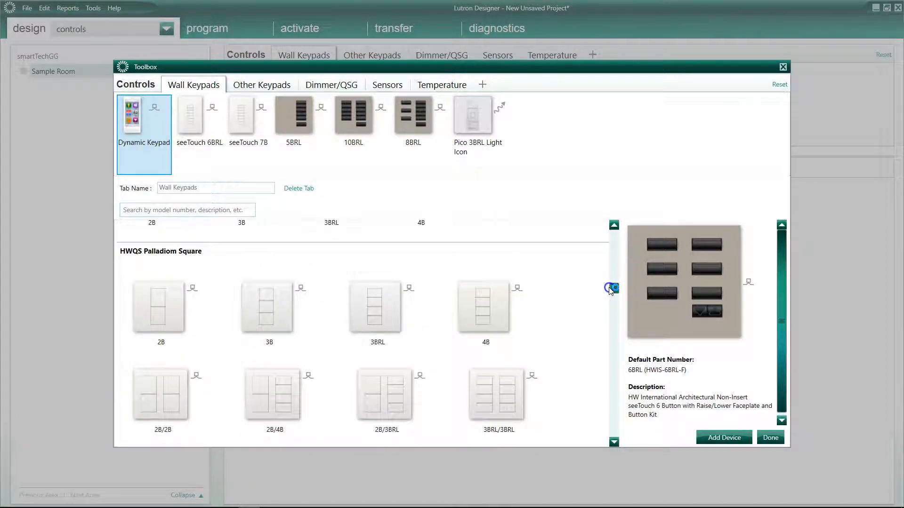
click(498, 391)
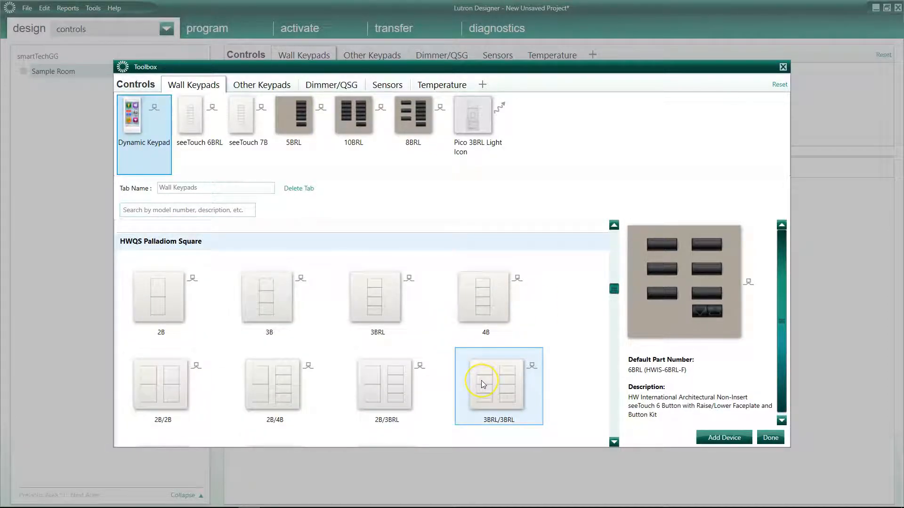
click(498, 386)
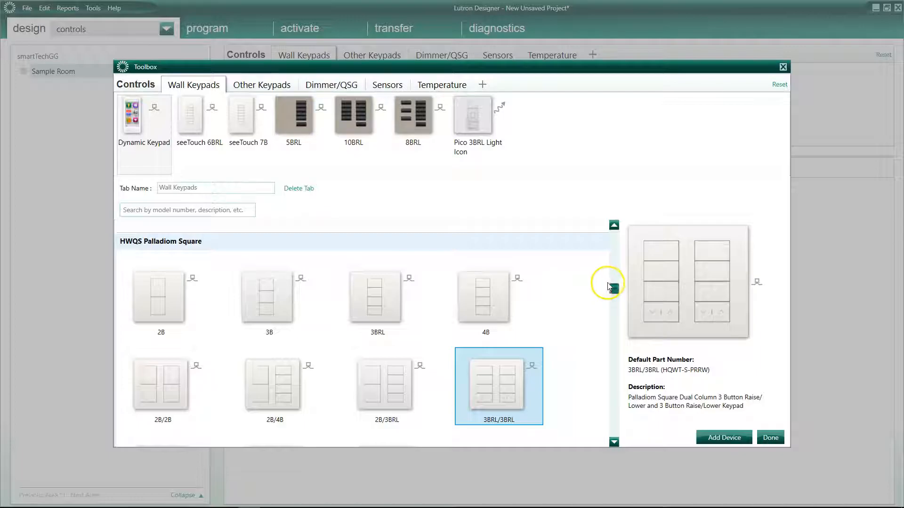
scroll(down, 3)
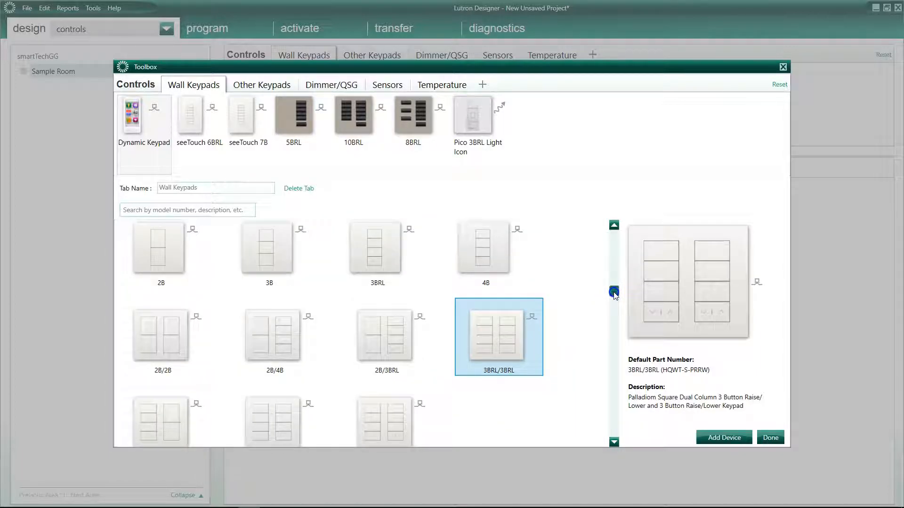
scroll(down, 3)
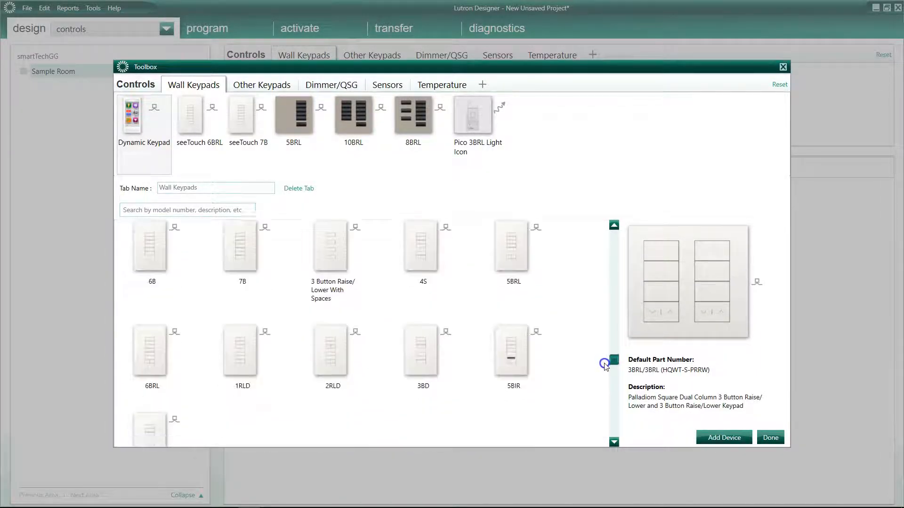
scroll(down, 3)
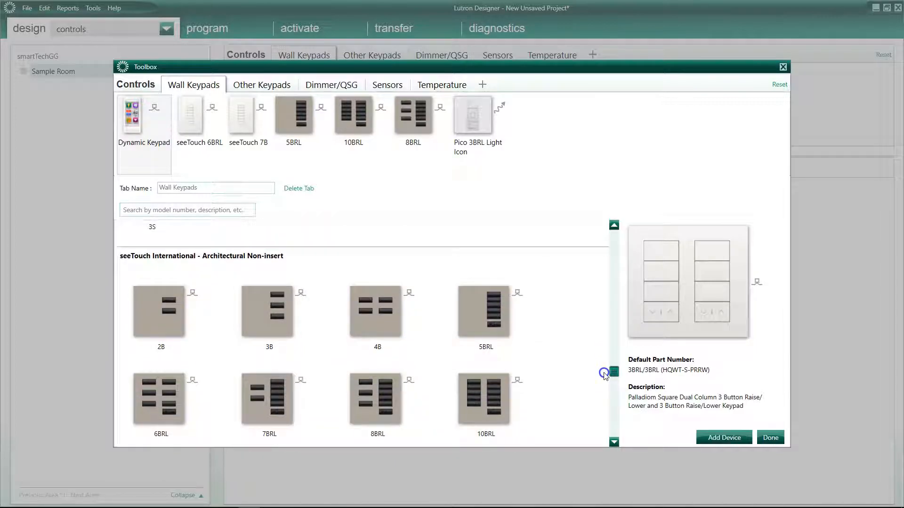
scroll(down, 3)
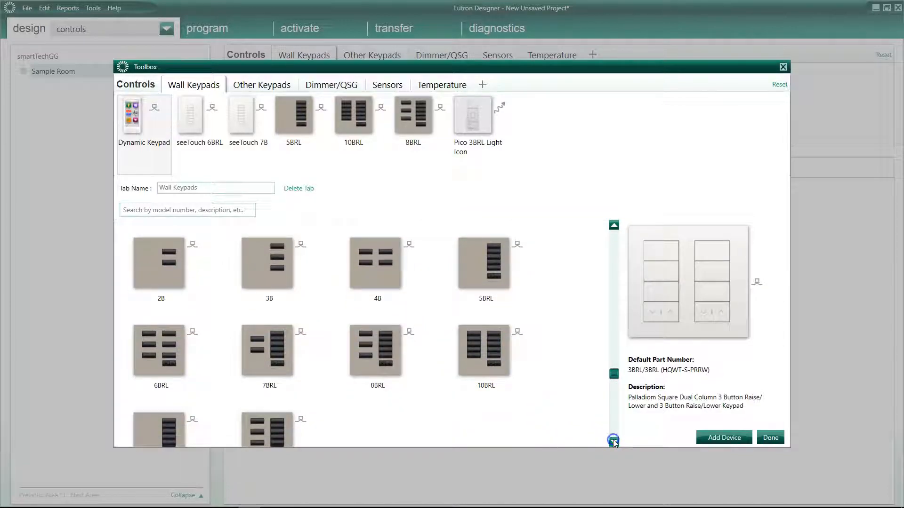
Preview the seeTouch 7BRL, 3B and 2B keypads, ending on the 2B (HWIS-2B-F).
click(269, 343)
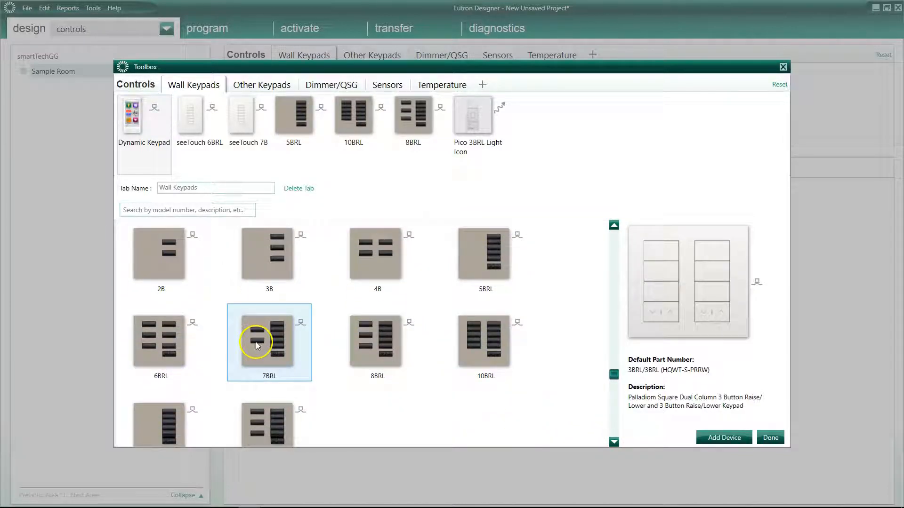
mouse_move(299, 312)
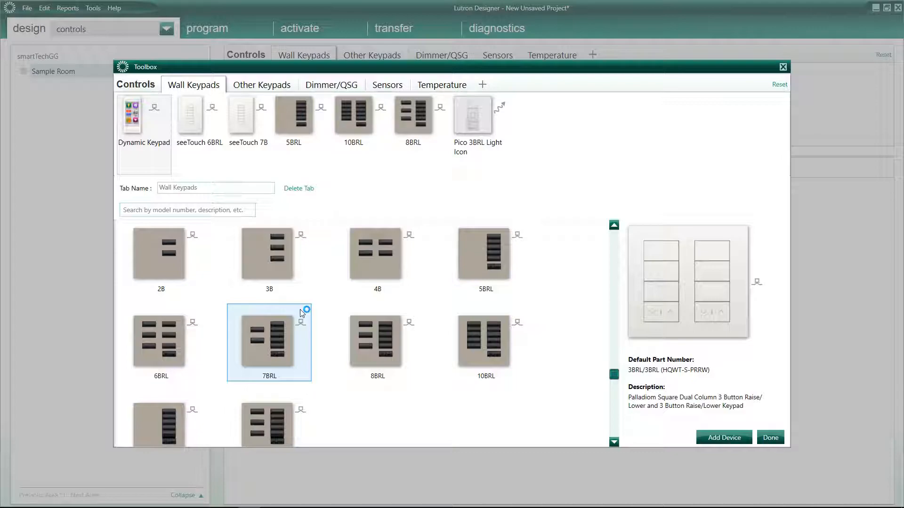
click(269, 253)
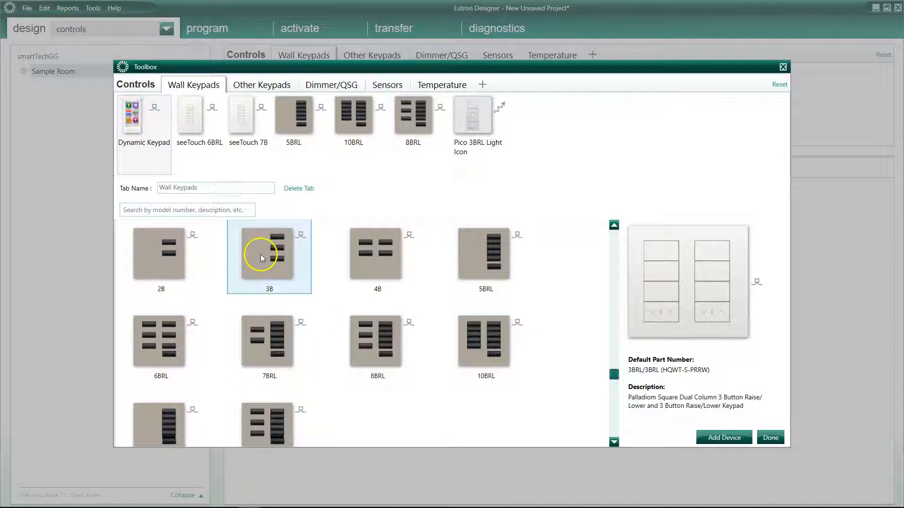
click(160, 259)
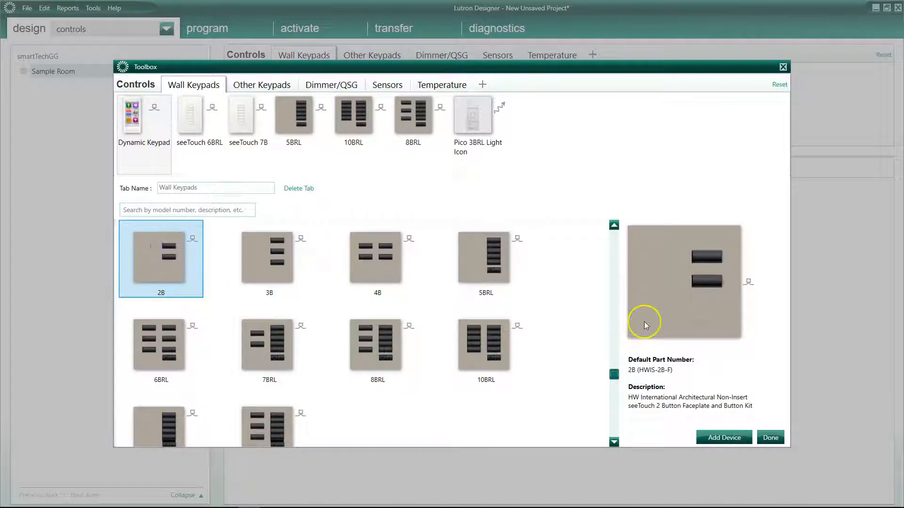
mouse_move(694, 305)
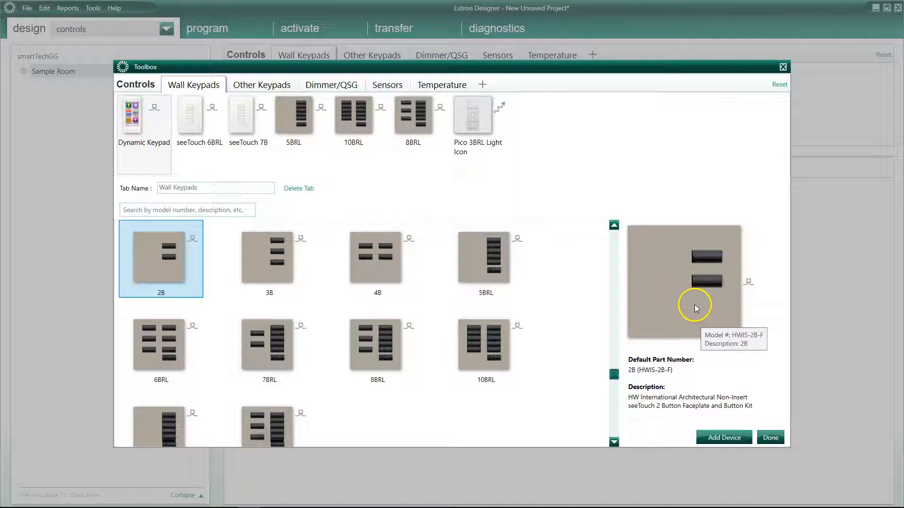
mouse_move(700, 266)
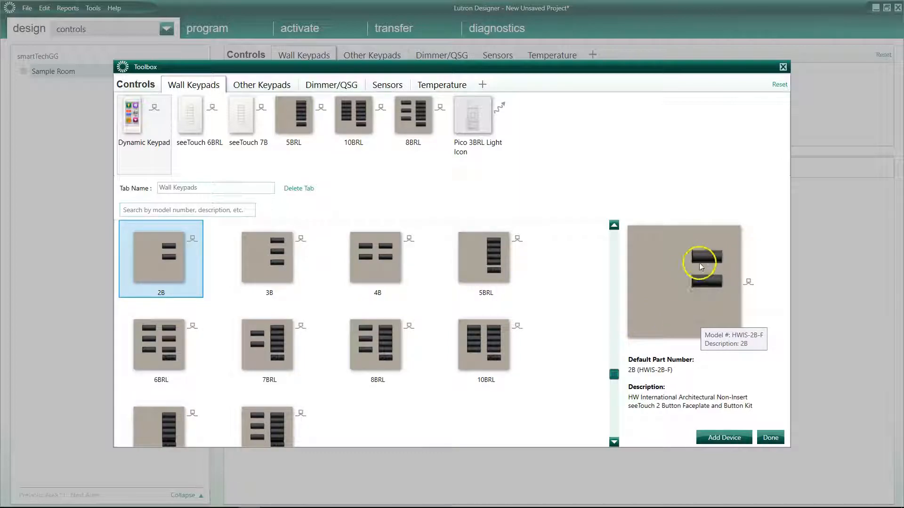
mouse_move(703, 286)
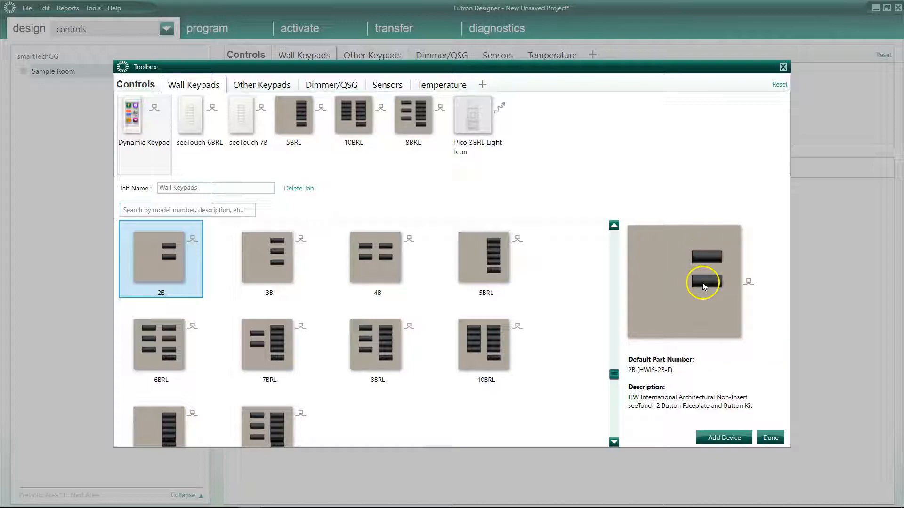
mouse_move(706, 288)
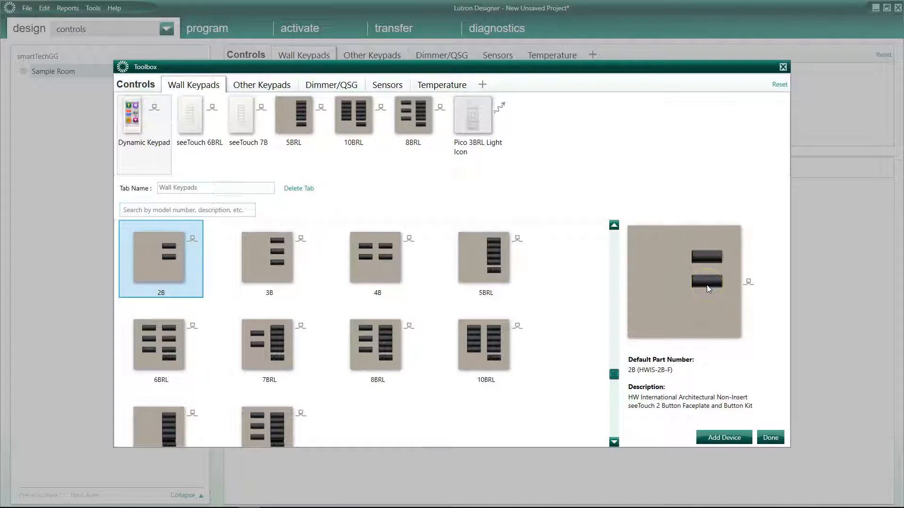
click(269, 258)
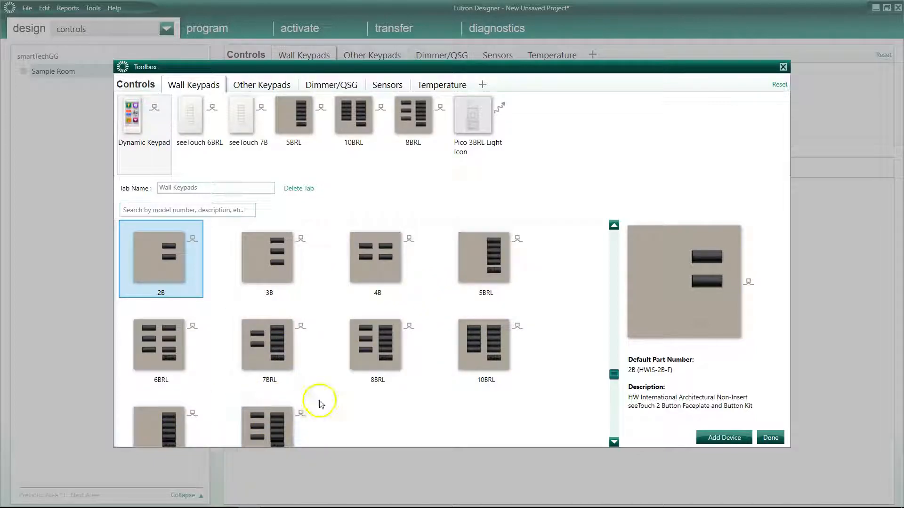
mouse_move(796, 368)
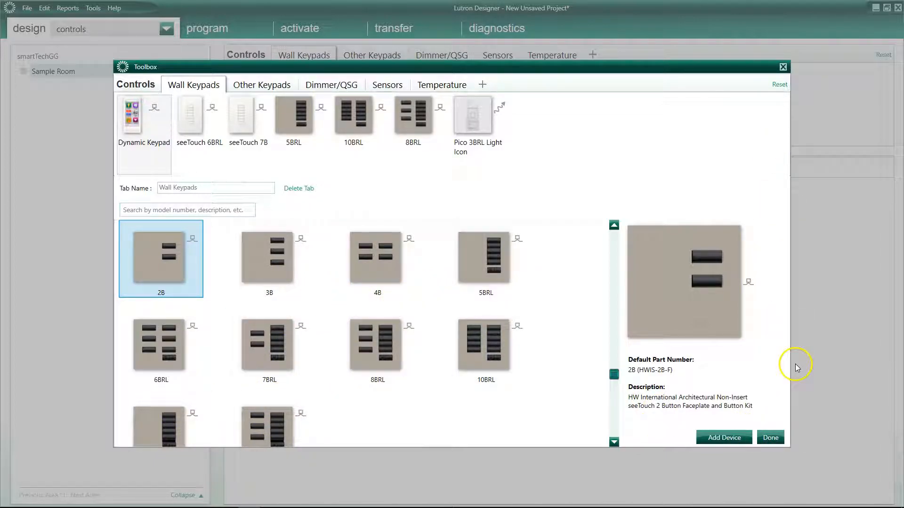
Close the toolbox and place 5BRL, 10BRL and 8BRL keypads as Control Stations 001–003 in Sample Room.
click(769, 436)
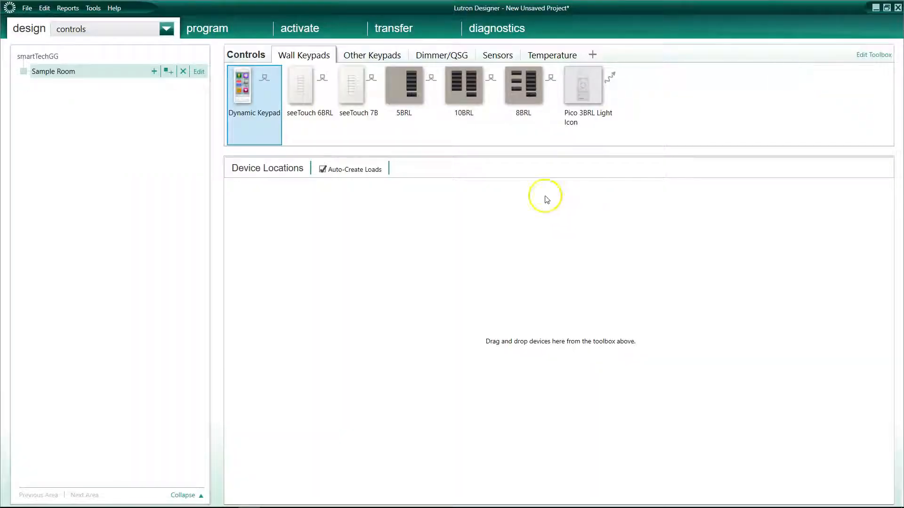
mouse_move(16, 109)
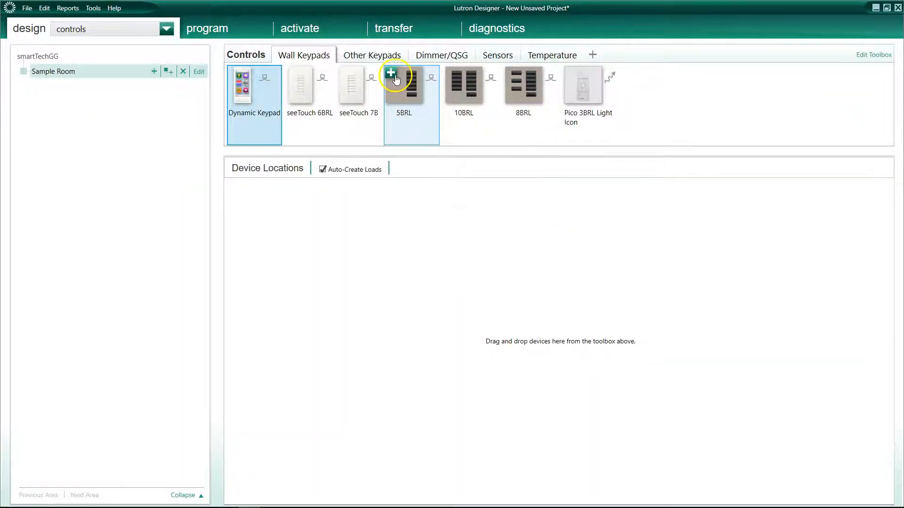
click(391, 74)
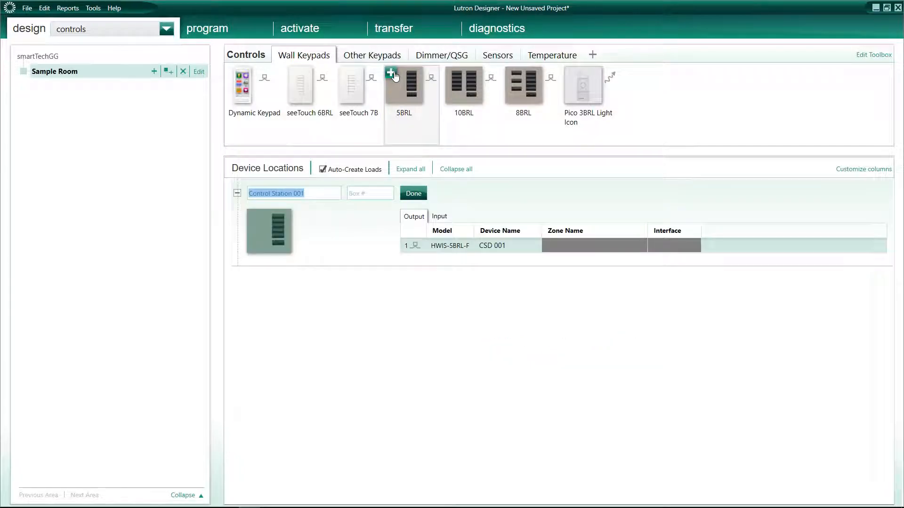
click(463, 88)
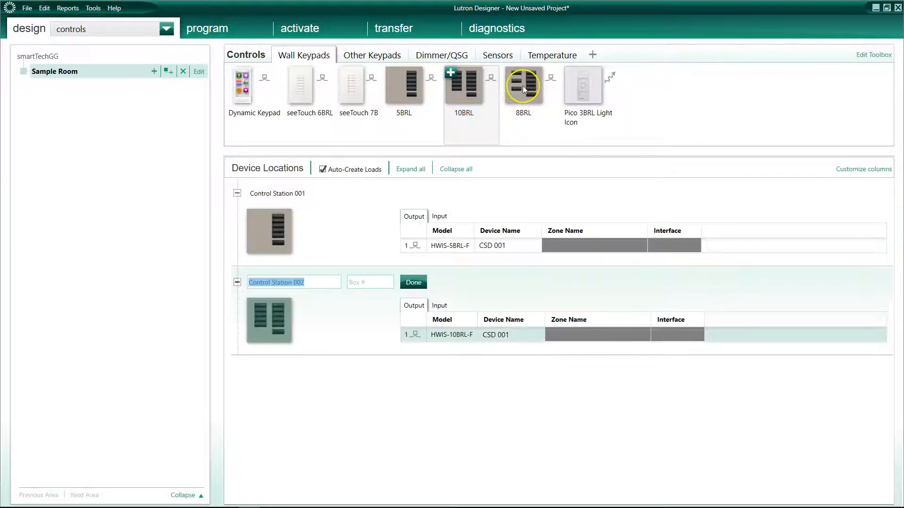
click(522, 86)
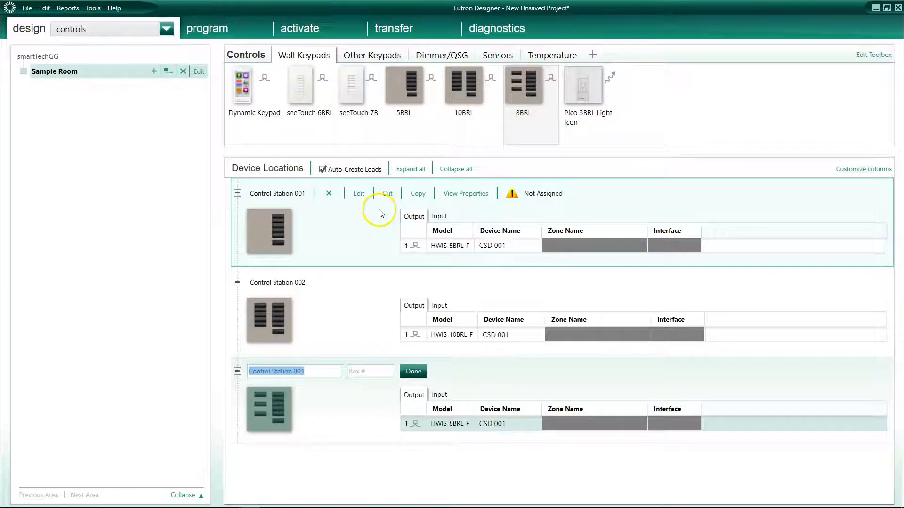
mouse_move(461, 193)
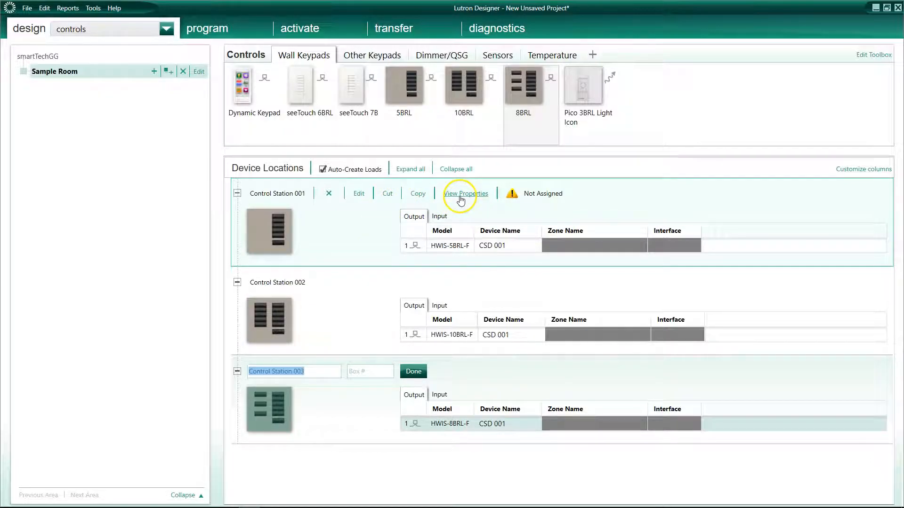
click(465, 193)
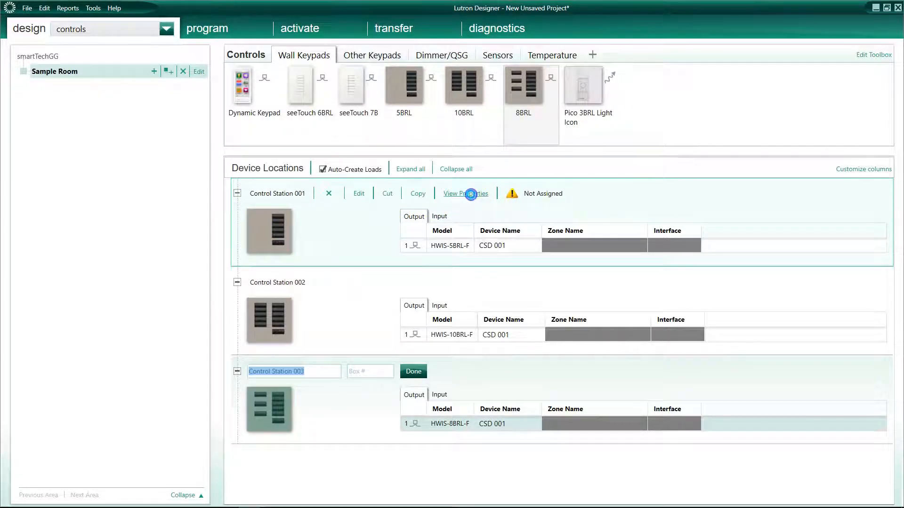
In Control Station 001's properties, try the 6-button model then revert to HWIS-5BRL-F.
click(460, 192)
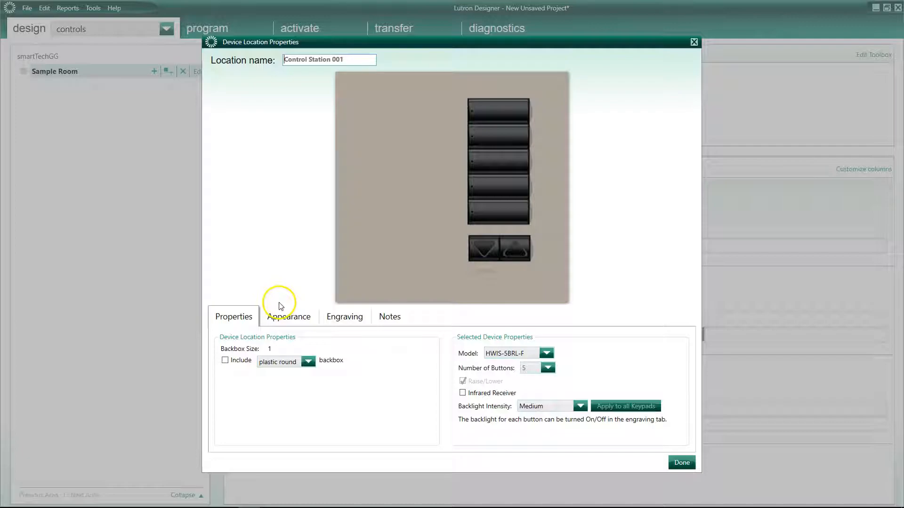
mouse_move(371, 371)
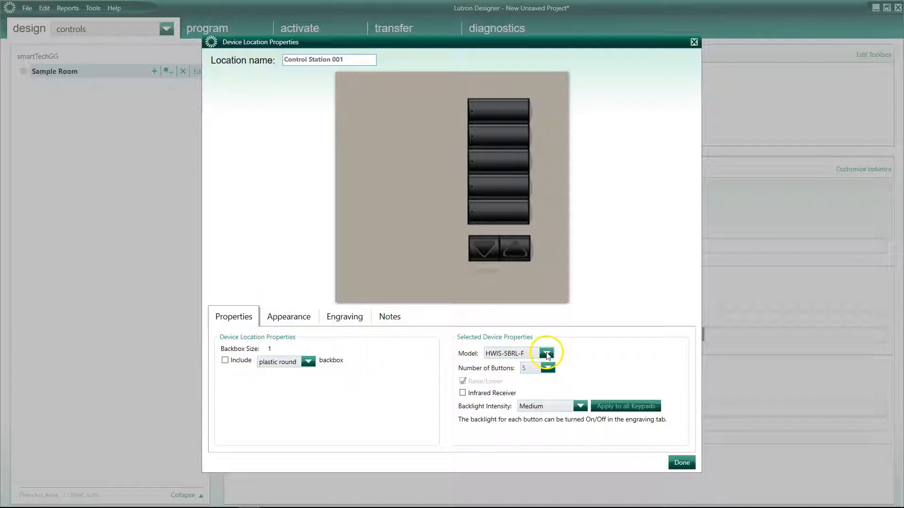
click(546, 353)
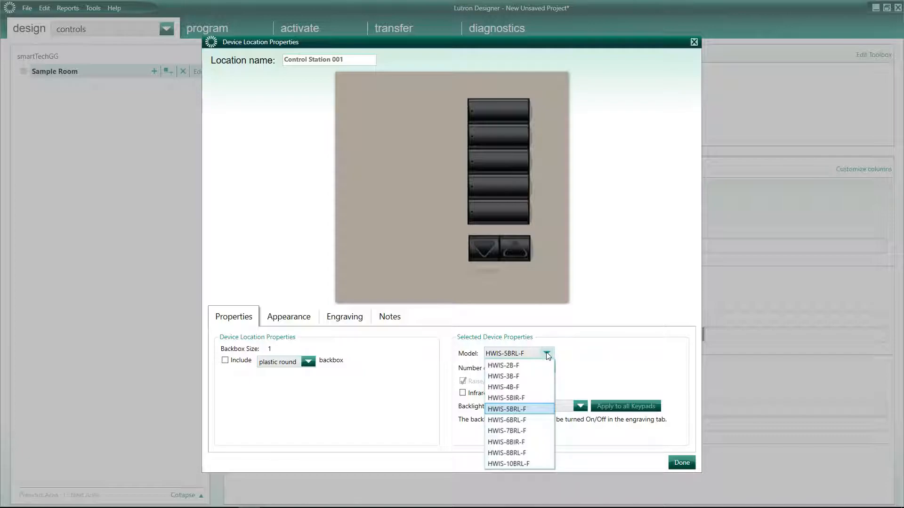
click(506, 419)
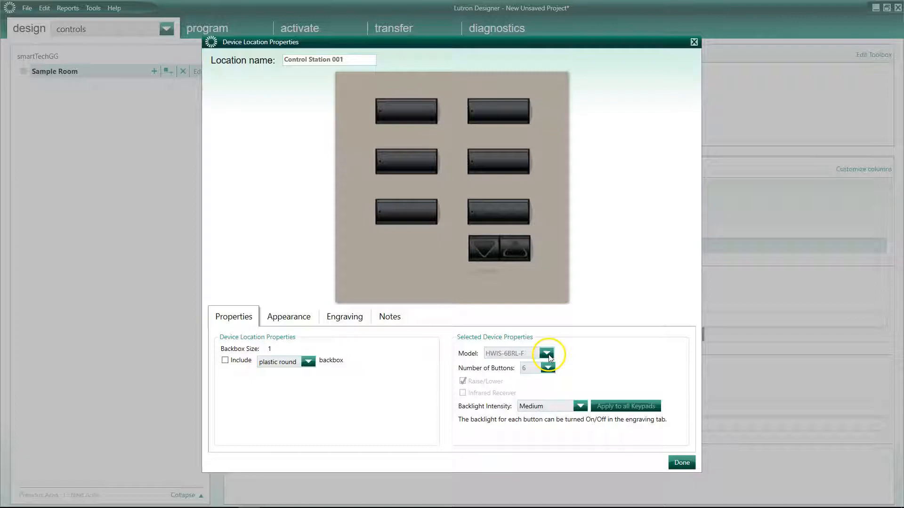
click(546, 353)
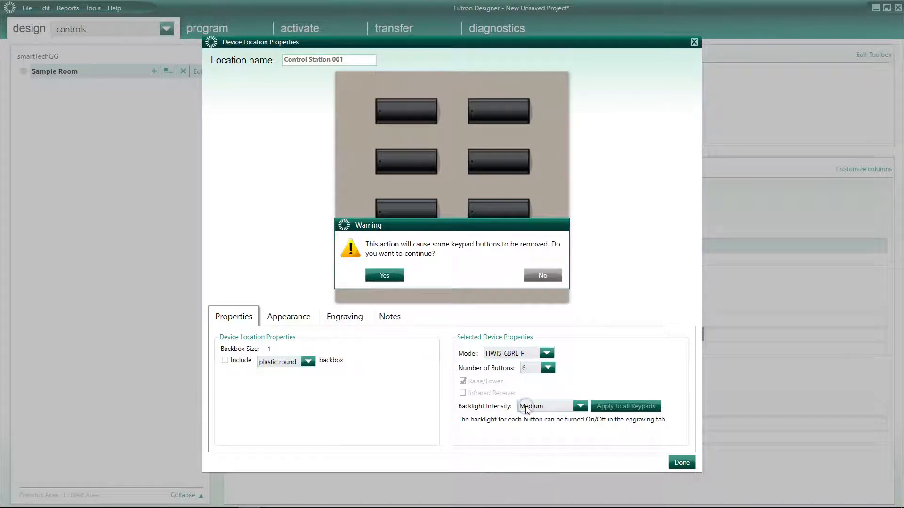
click(384, 275)
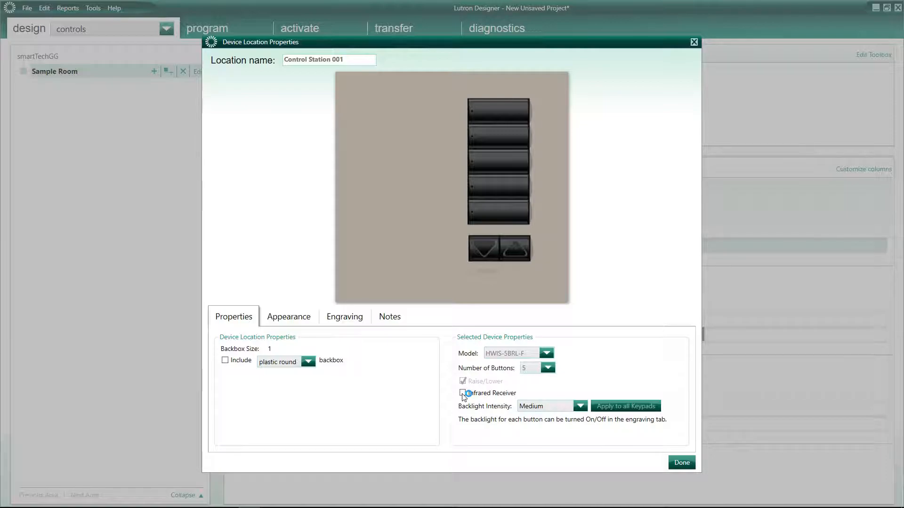
Review the Backlight Intensity levels and keep the keypad at Medium.
click(579, 406)
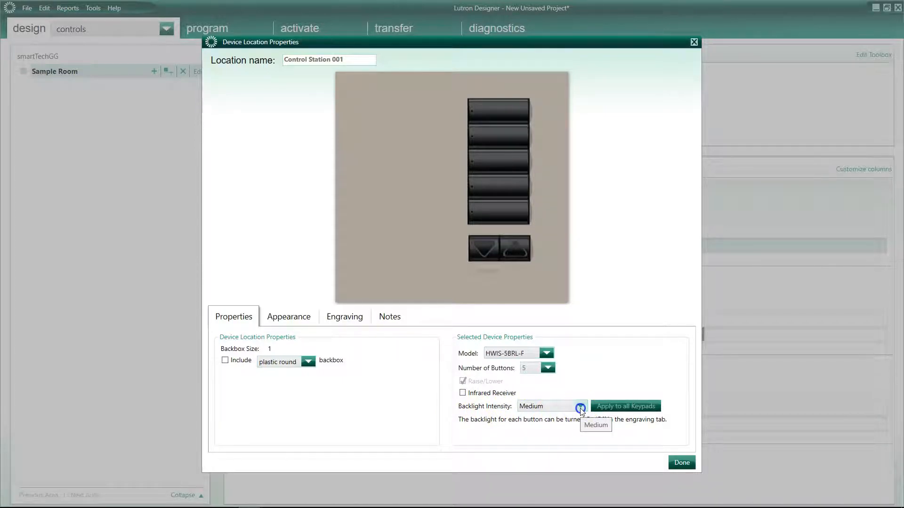
click(564, 406)
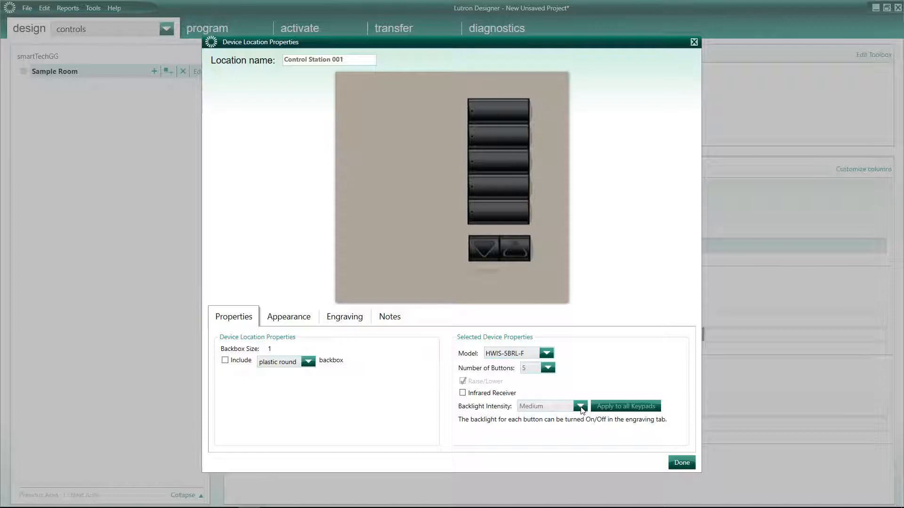
click(580, 406)
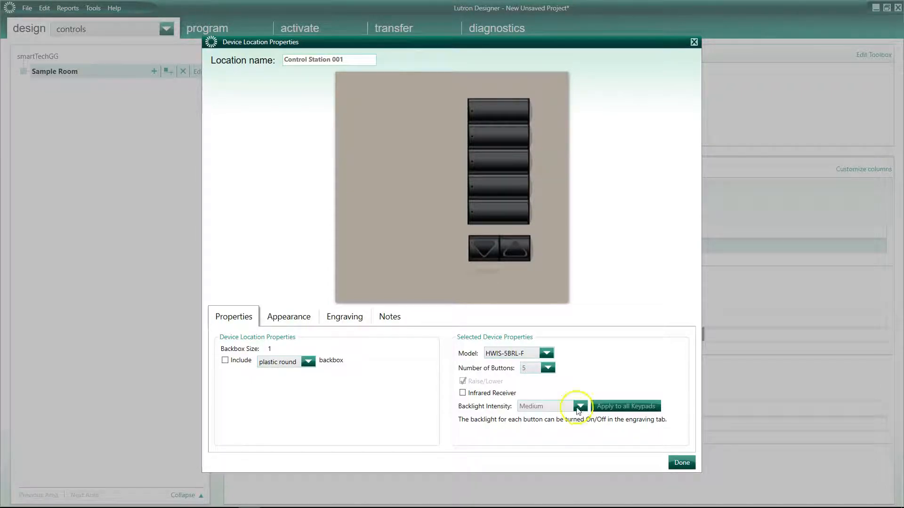
click(581, 407)
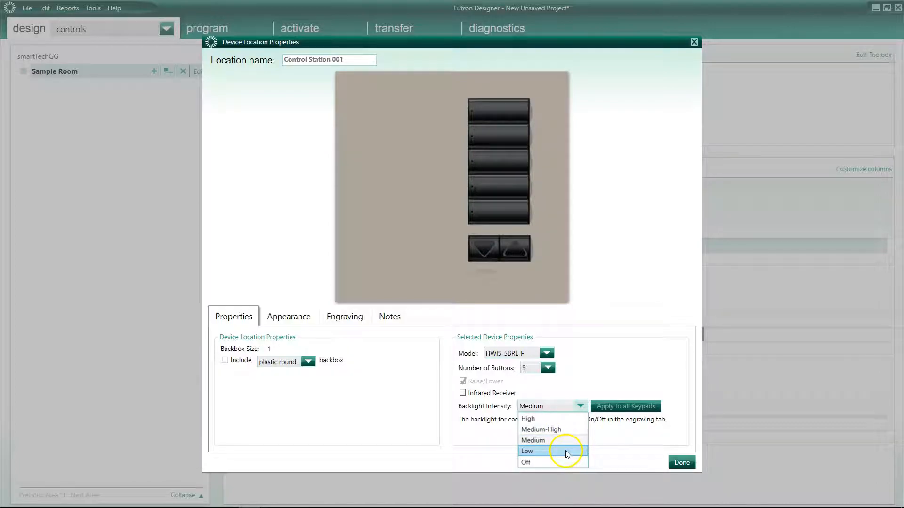
mouse_move(582, 375)
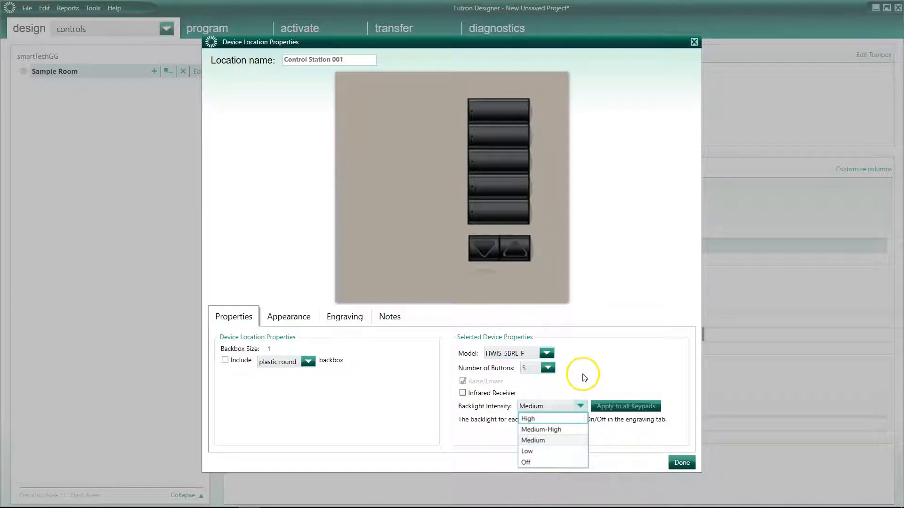
click(532, 440)
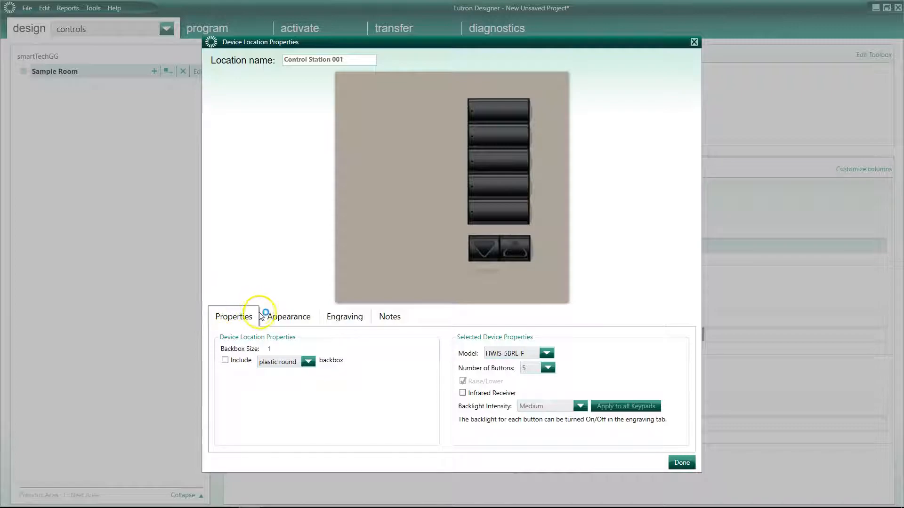
On the Appearance tab, try the QB metal, SN, and AW/AR satin faceplate finishes.
click(289, 317)
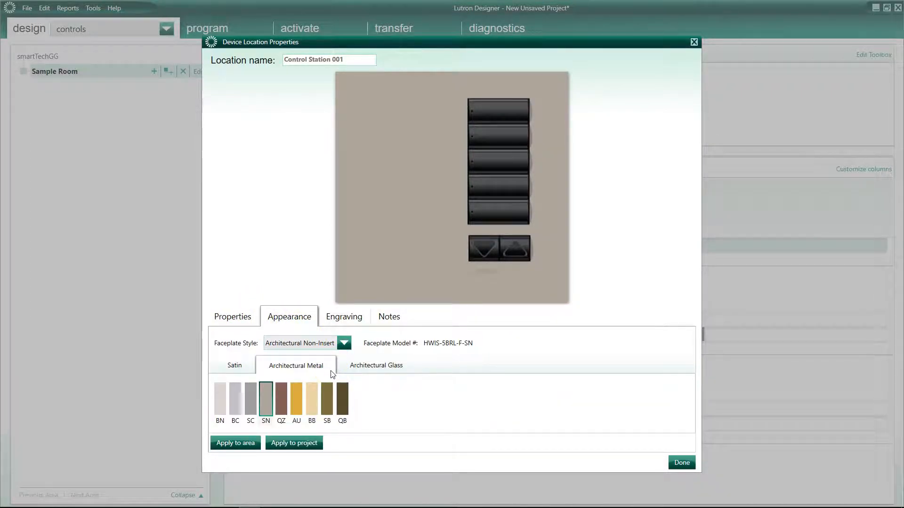
mouse_move(342, 394)
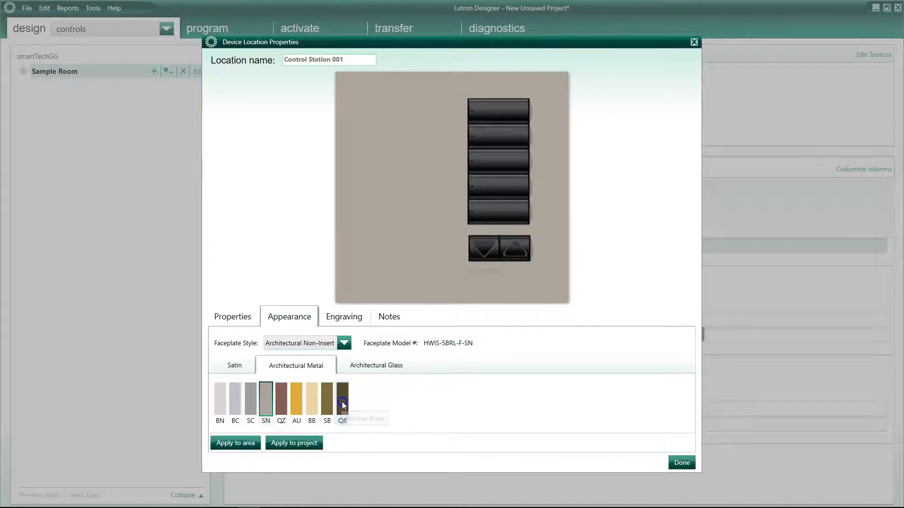
click(342, 398)
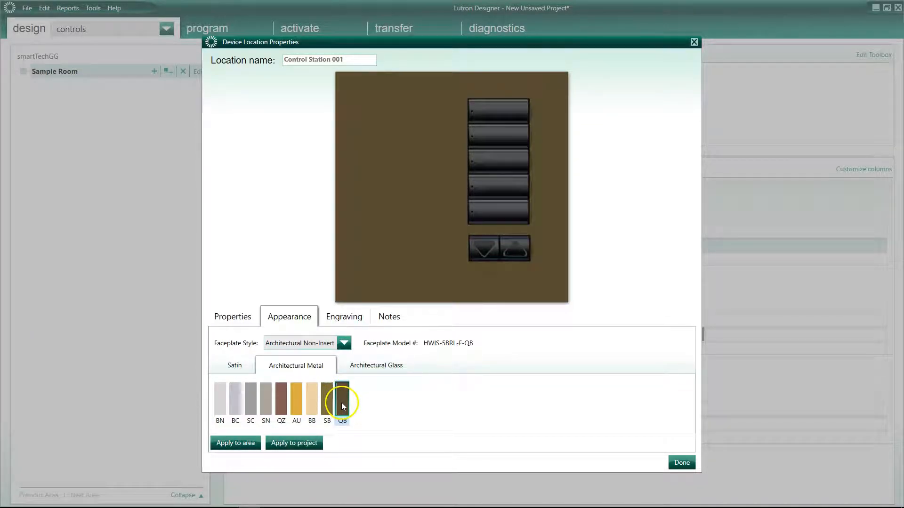
mouse_move(327, 404)
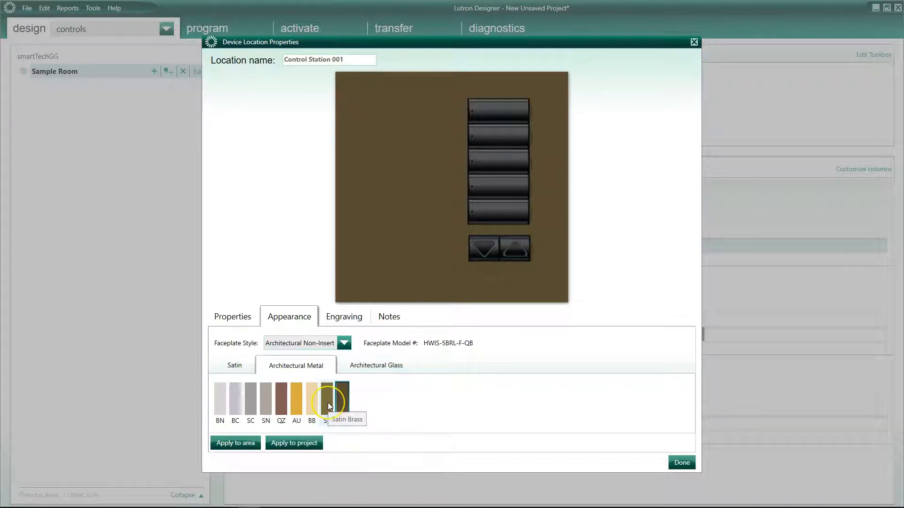
mouse_move(311, 395)
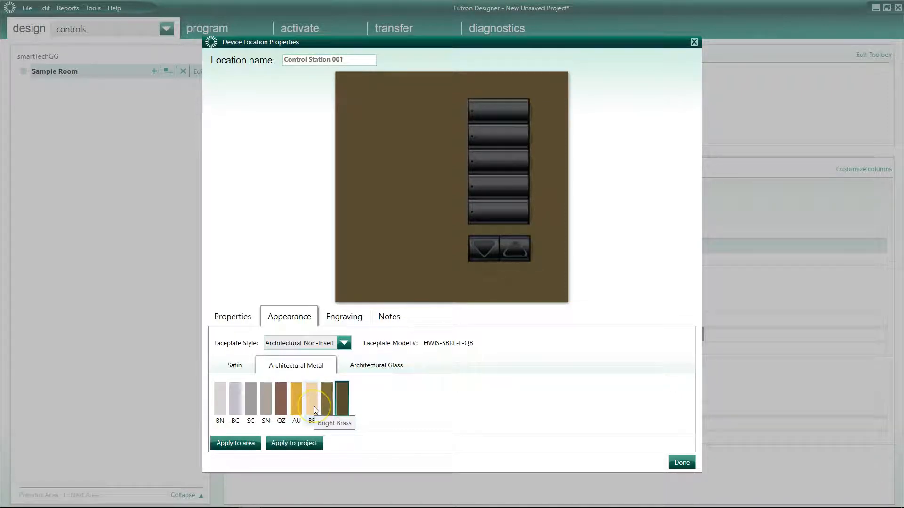
click(266, 395)
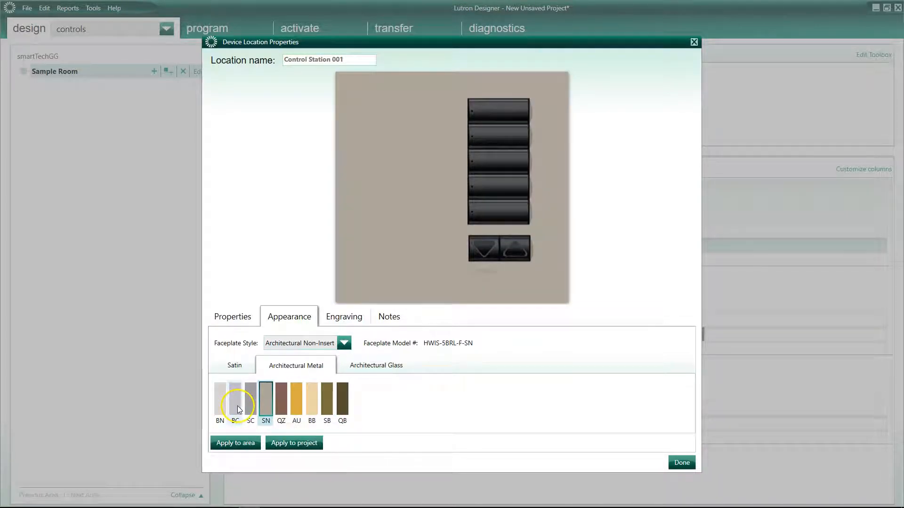
click(234, 365)
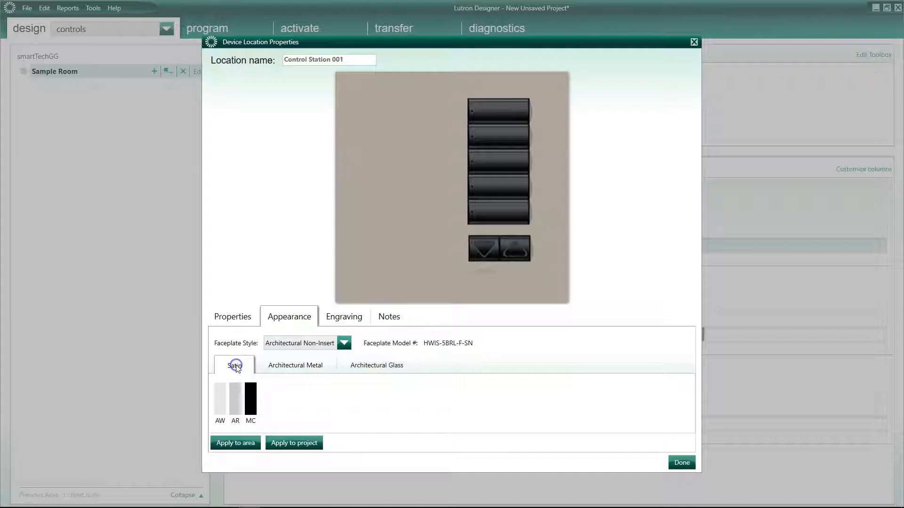
click(220, 397)
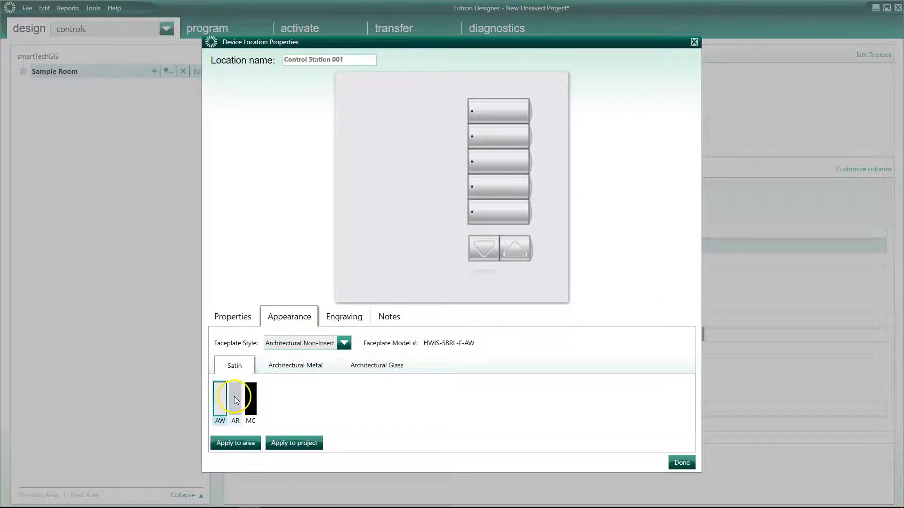
click(377, 365)
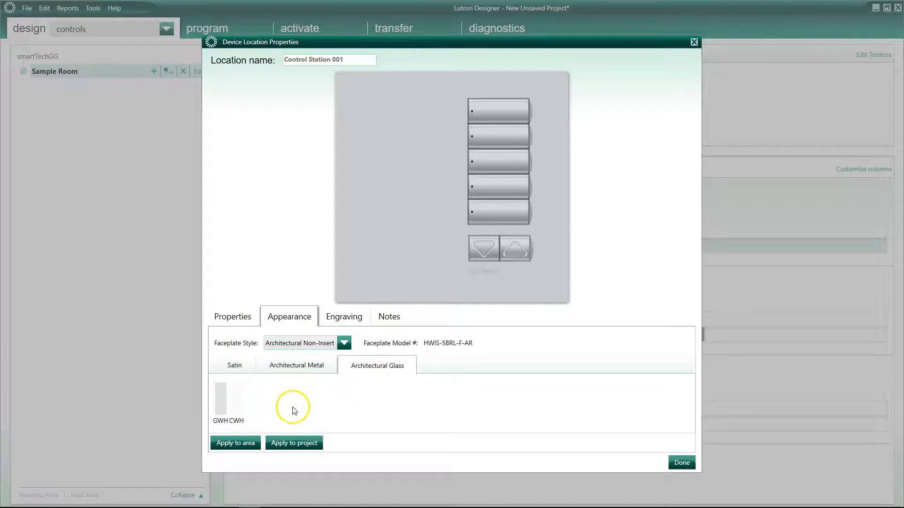
Try the CWH and GWH glass finishes, then settle on Architectural Metal SN (HWIS-5BRL-F-SN).
click(236, 401)
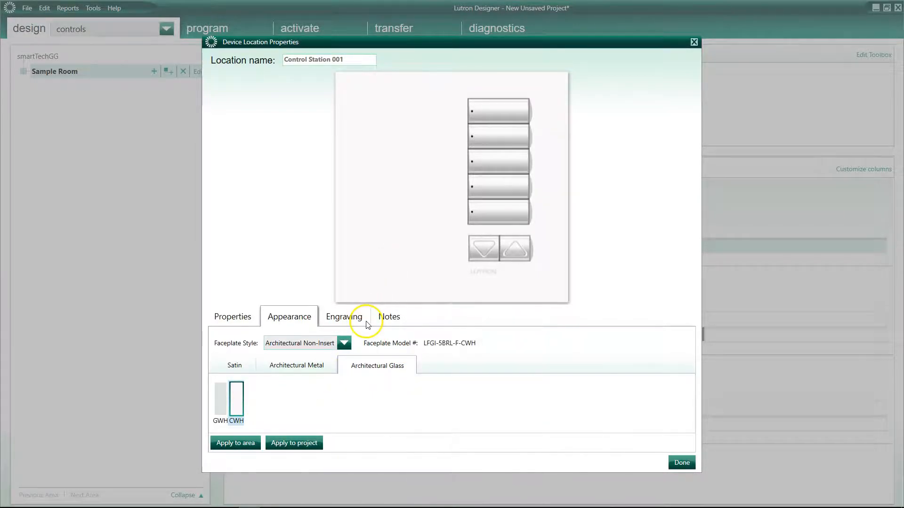
click(219, 400)
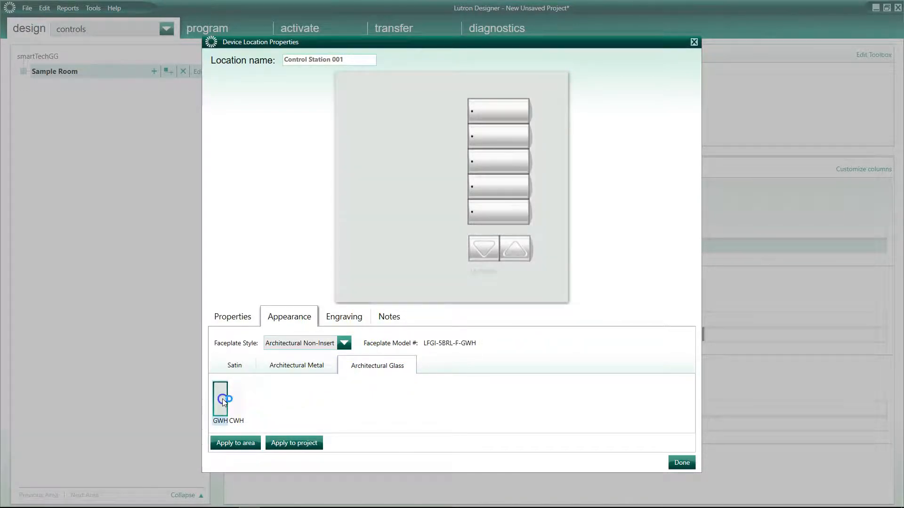
click(221, 401)
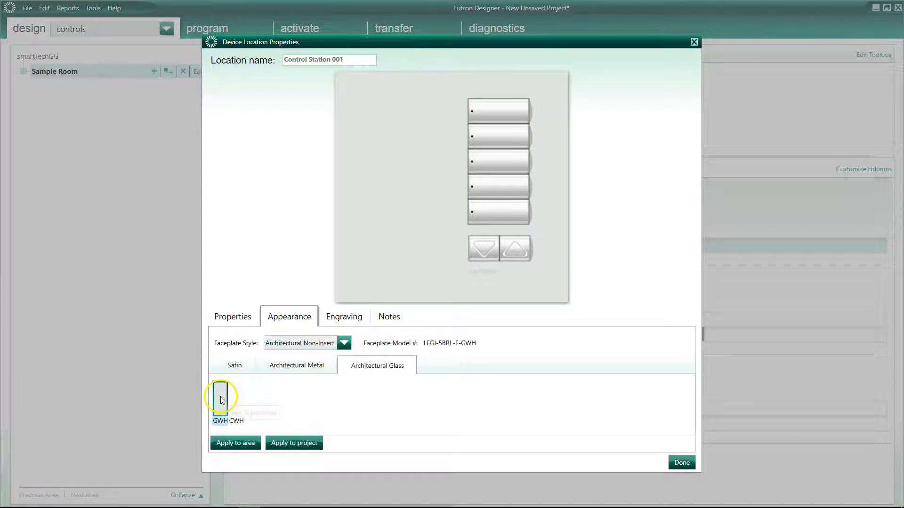
click(344, 316)
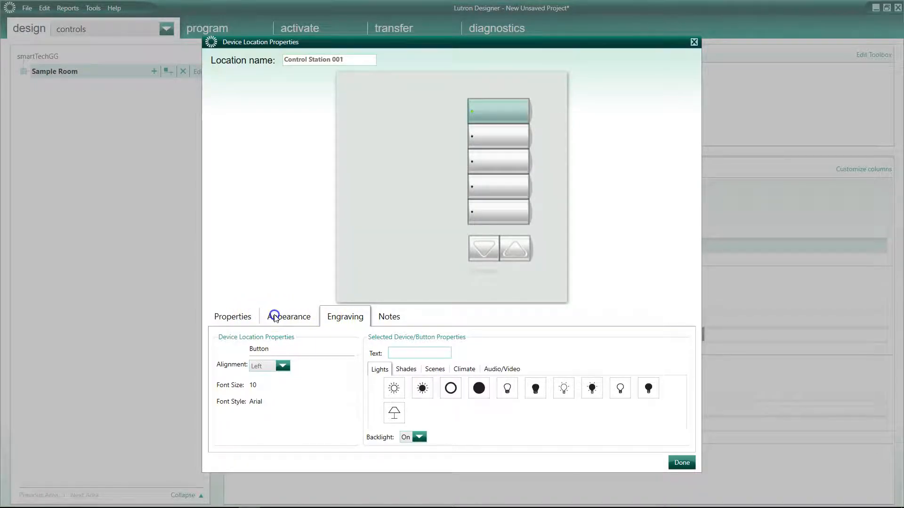
click(289, 316)
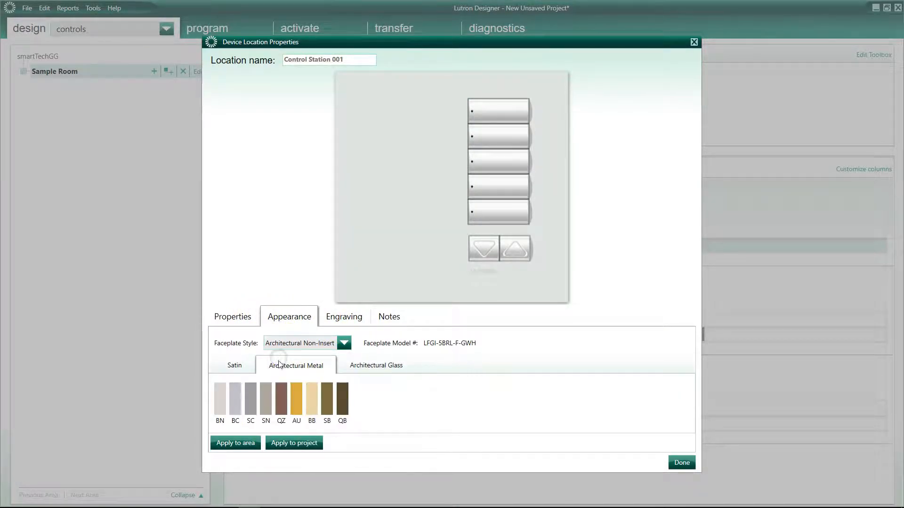
click(266, 398)
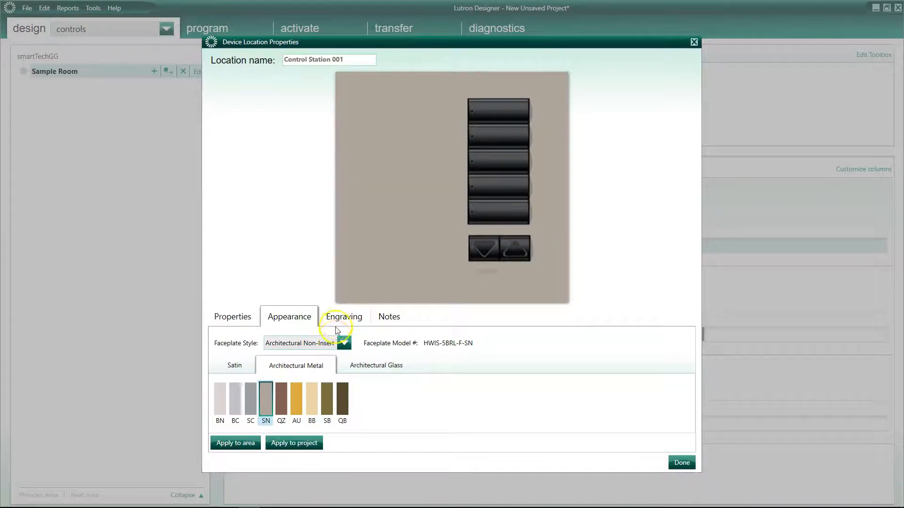
mouse_move(343, 320)
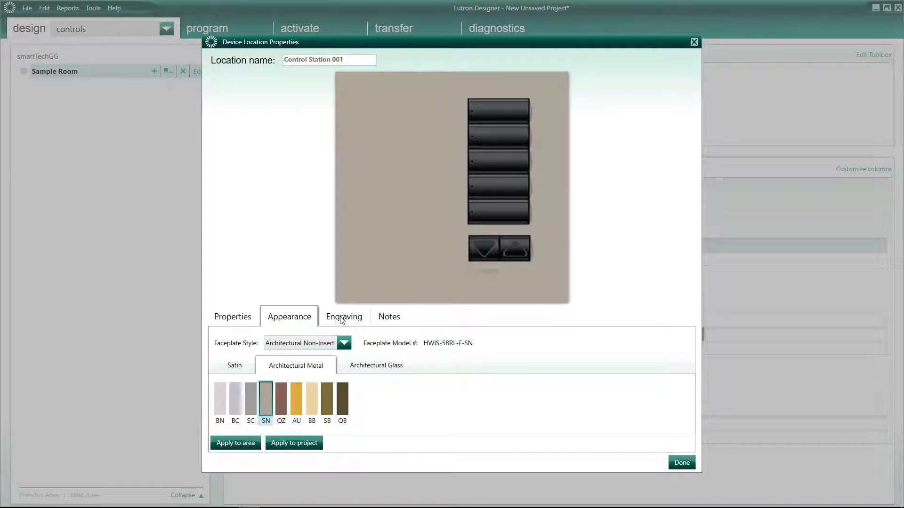
mouse_move(265, 400)
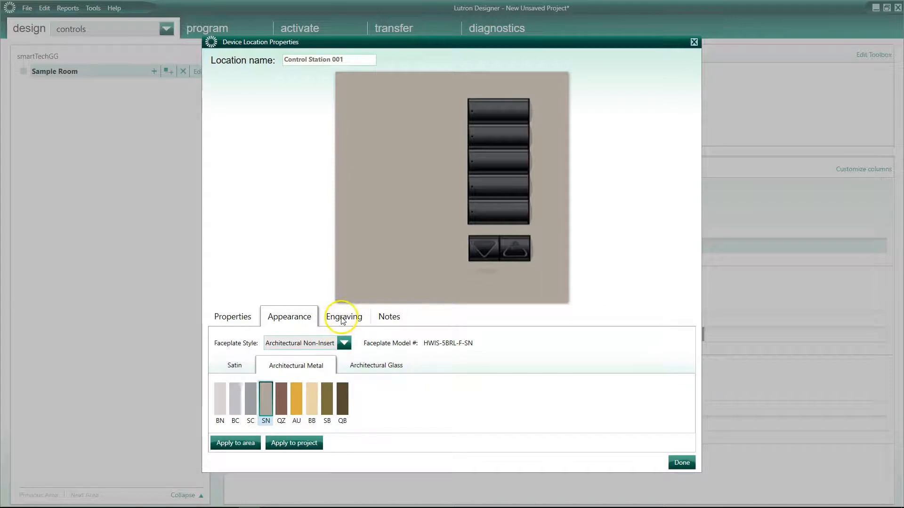
Engrave the five buttons Bright, Soft, Relax, Night and Off in turn.
click(345, 316)
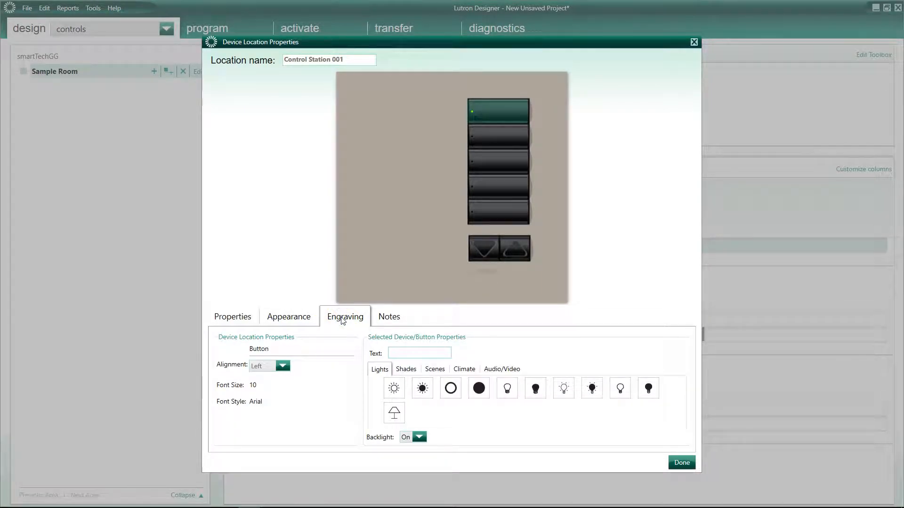
mouse_move(348, 386)
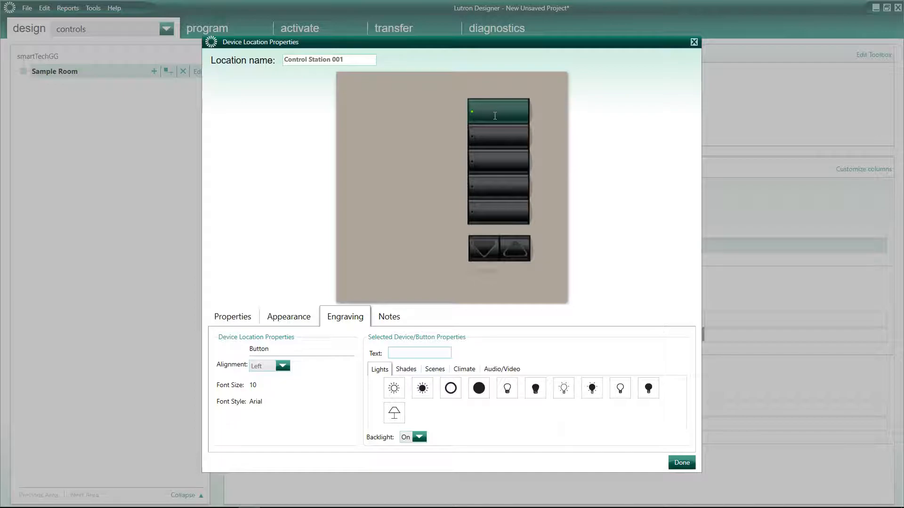
text(Bright)
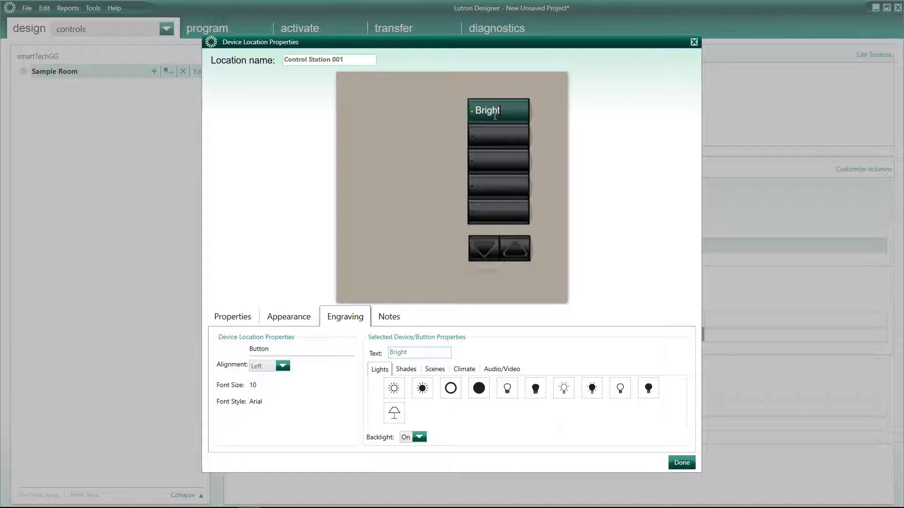
click(498, 135)
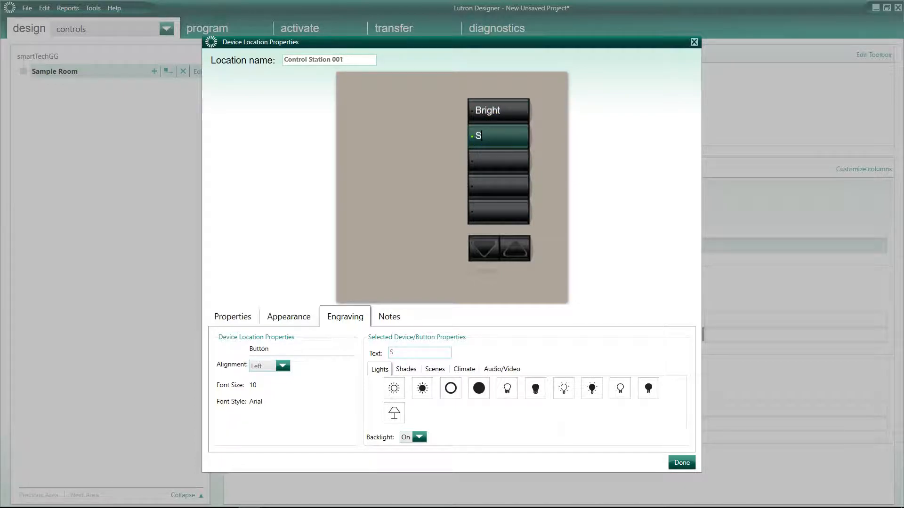
click(497, 161)
text(Relax)
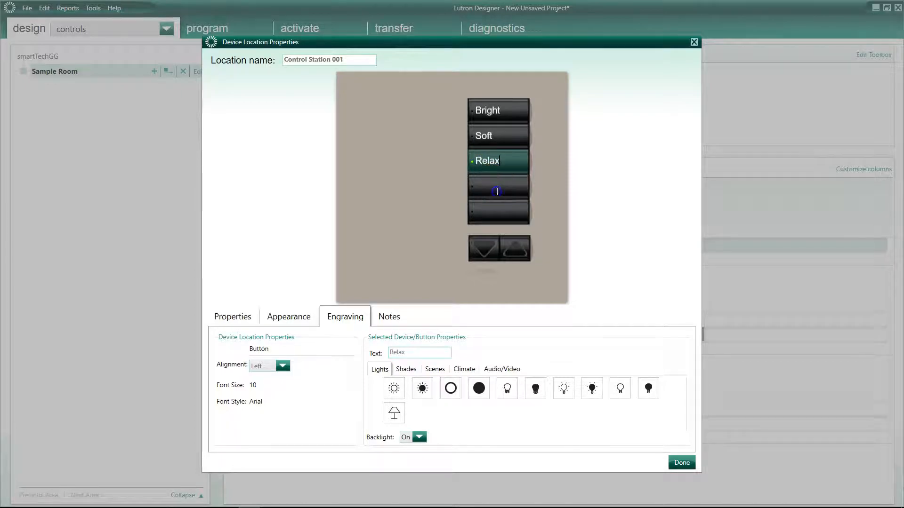
click(498, 185)
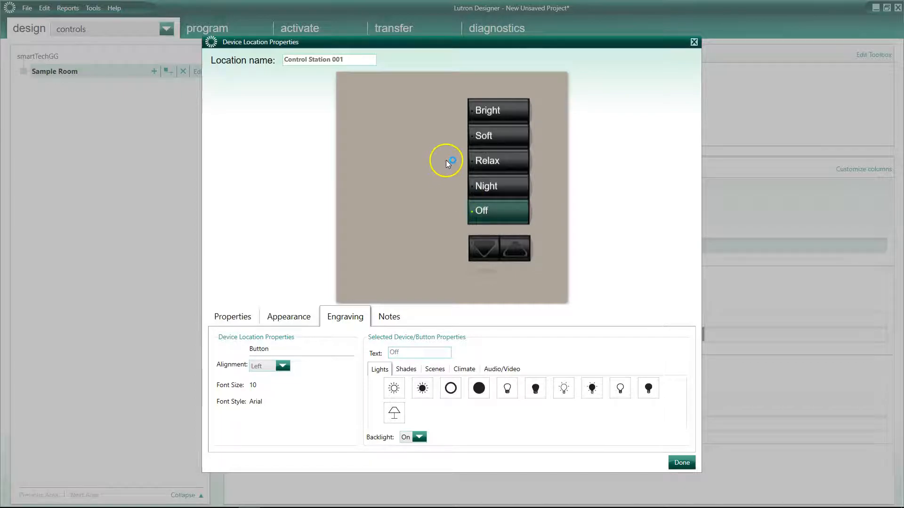
mouse_move(434, 149)
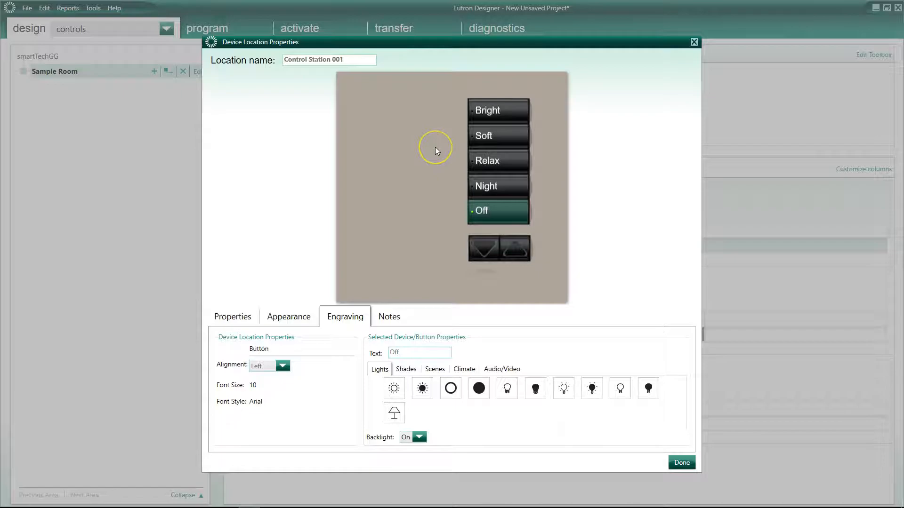
mouse_move(463, 112)
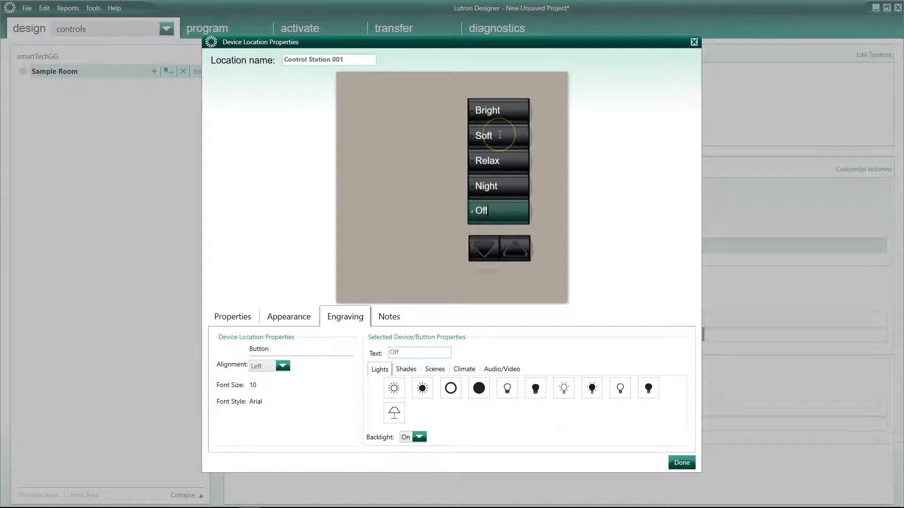
mouse_move(499, 135)
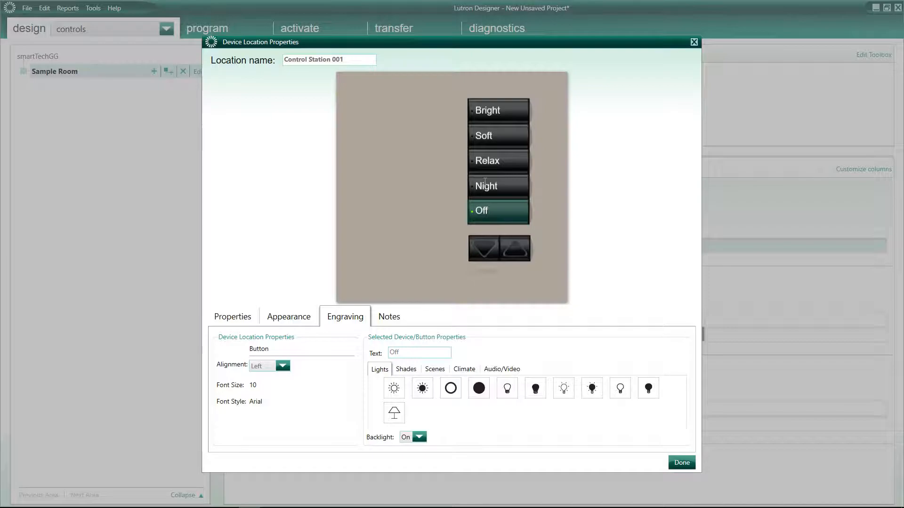
mouse_move(500, 192)
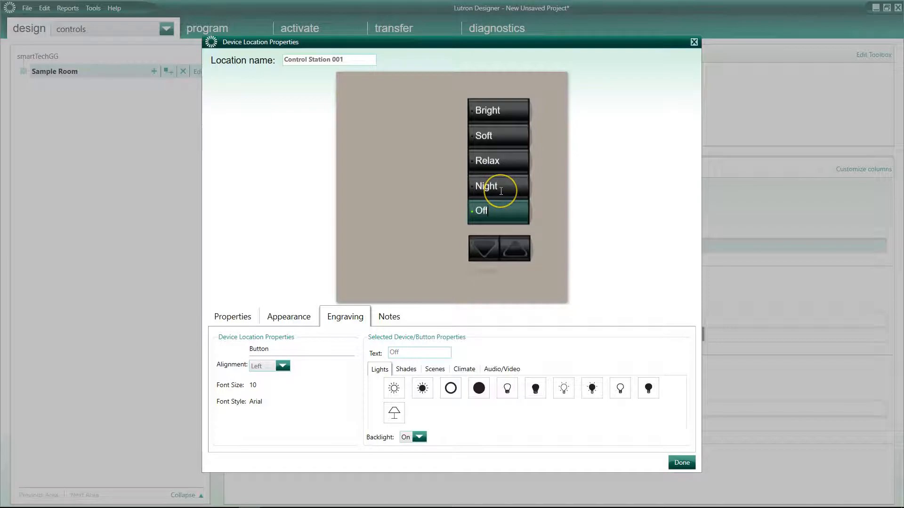
mouse_move(500, 190)
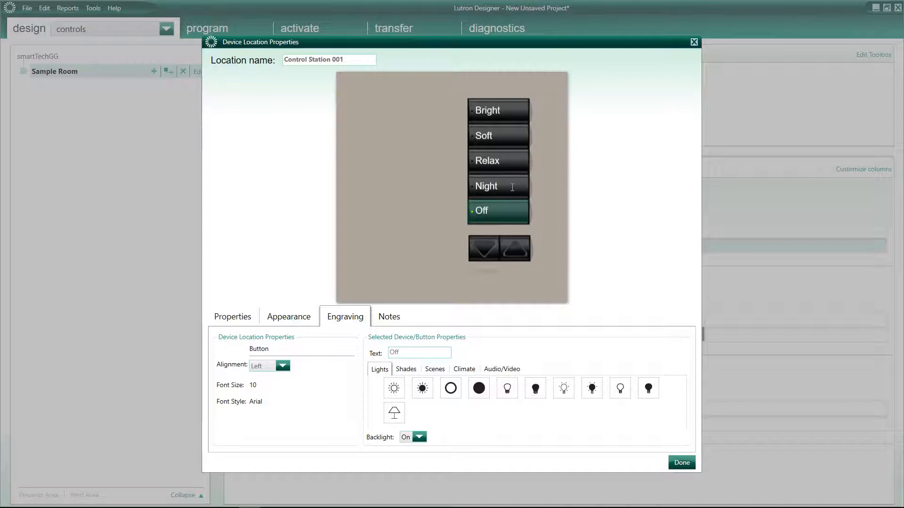
Relabel the fourth button Movie and add the Audio/Video movie symbol beside it.
click(497, 110)
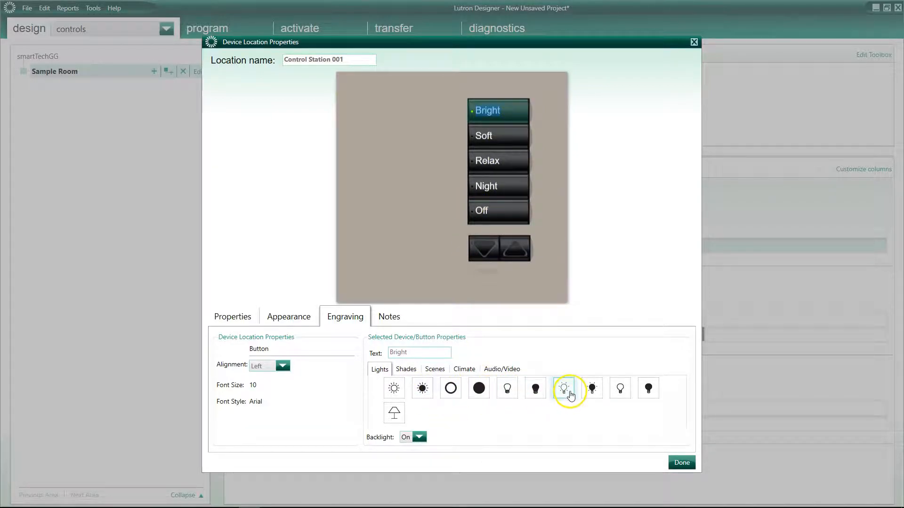
click(563, 388)
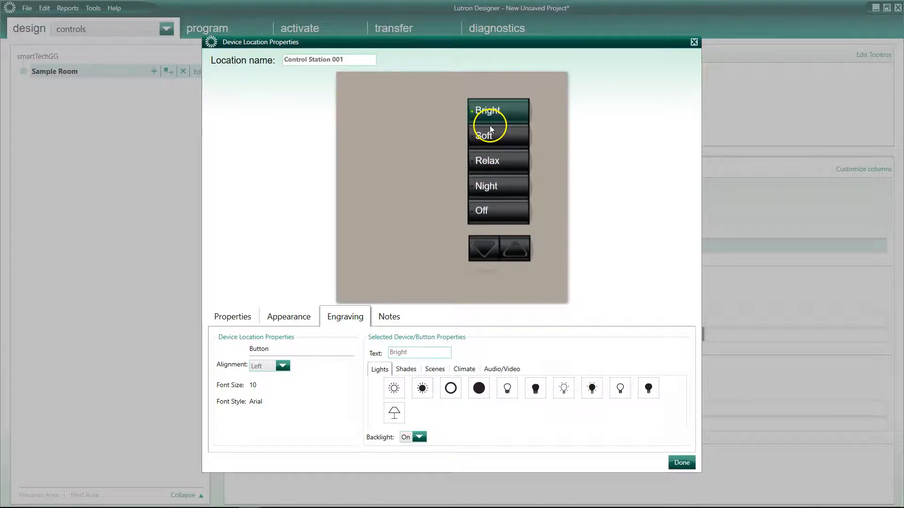
mouse_move(507, 188)
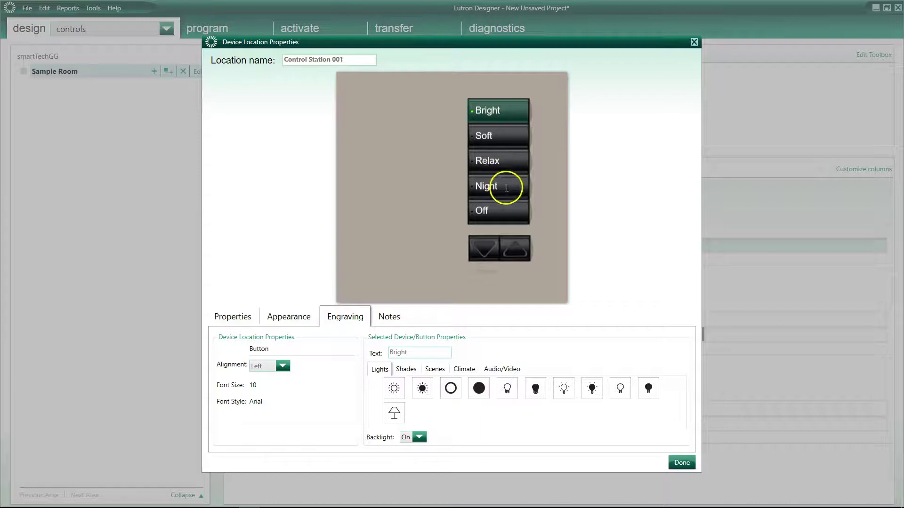
click(497, 185)
text(Movie)
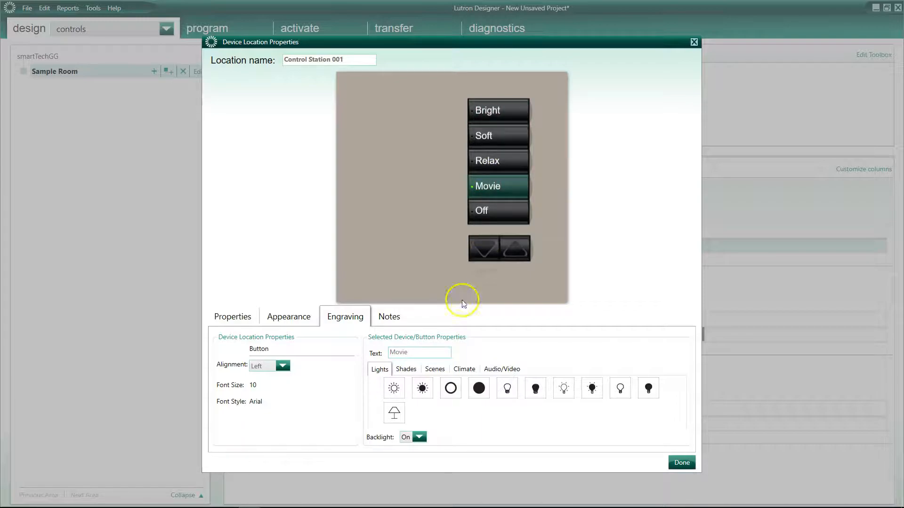
click(502, 369)
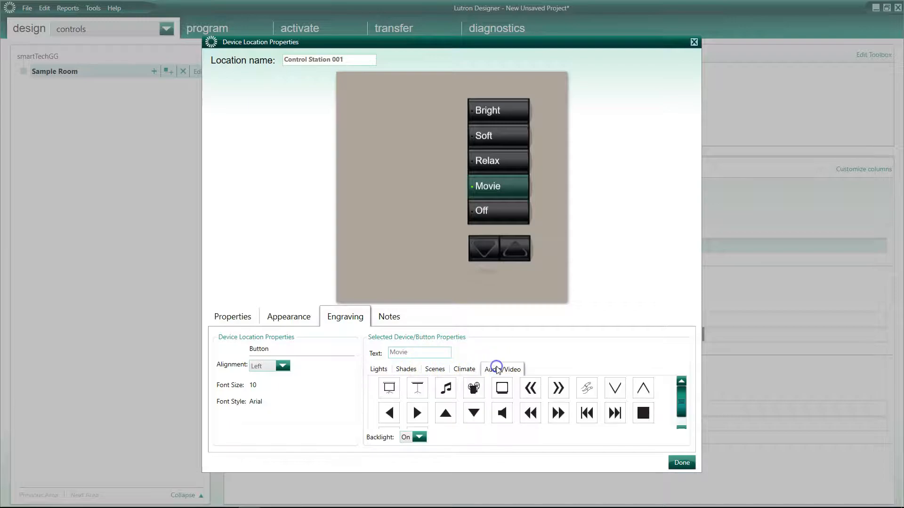
click(473, 387)
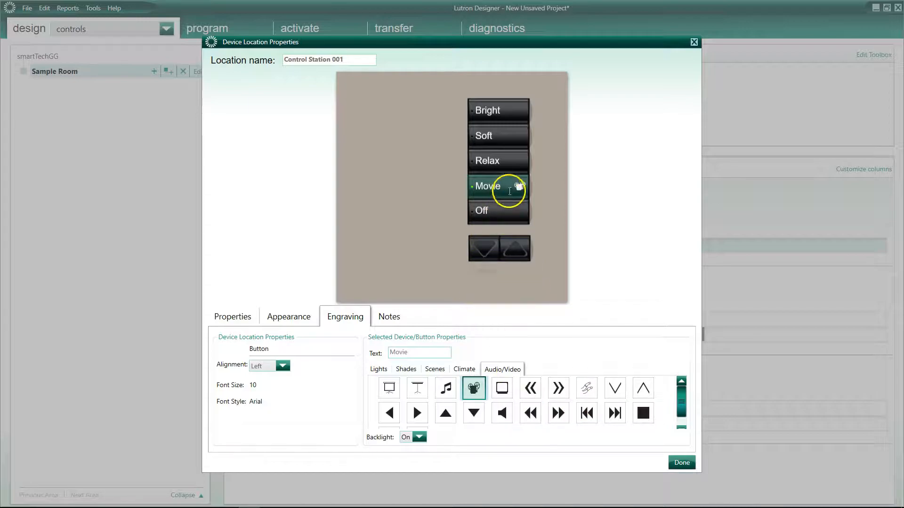
mouse_move(355, 283)
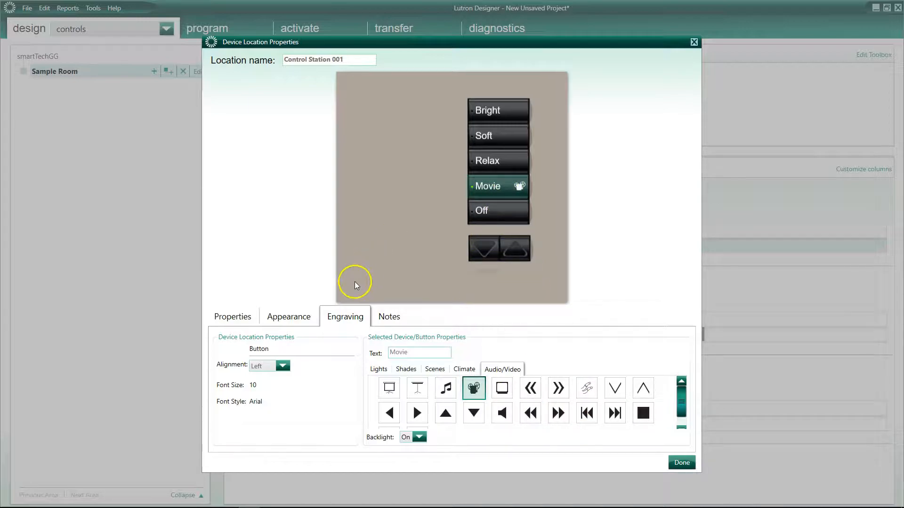
click(289, 316)
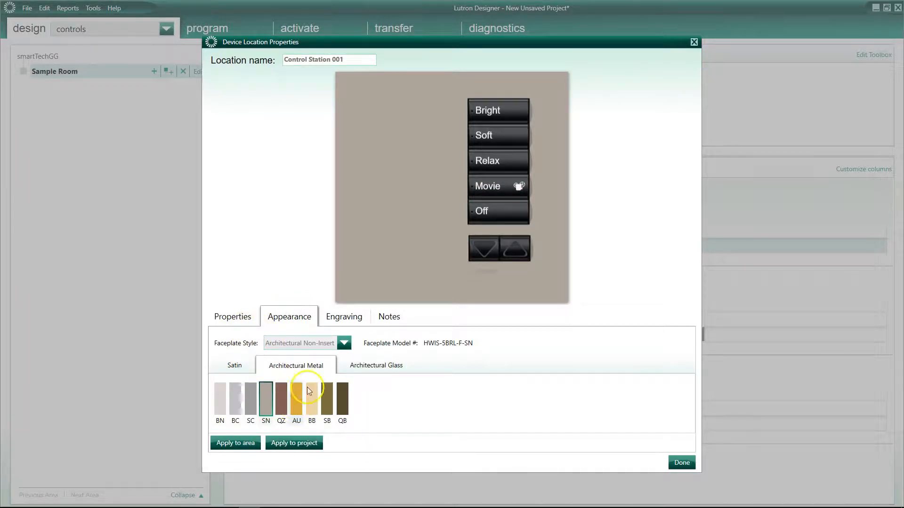
Switch Control Station 001 to the 8-button infrared-receiver model HWIS-8BIR-F.
click(233, 317)
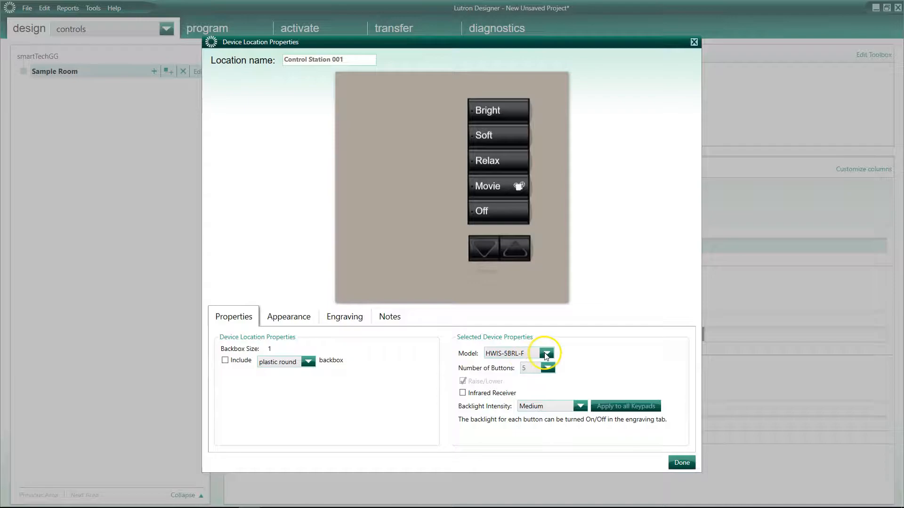
click(545, 353)
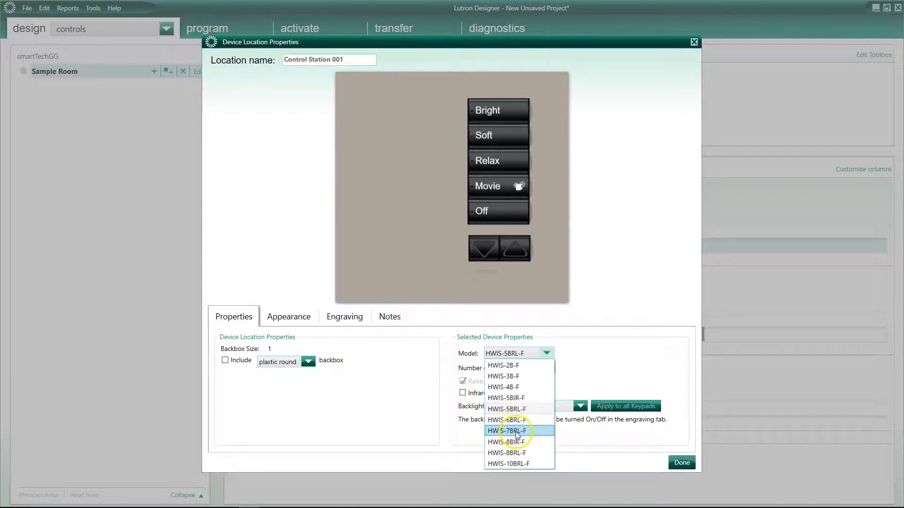
click(506, 442)
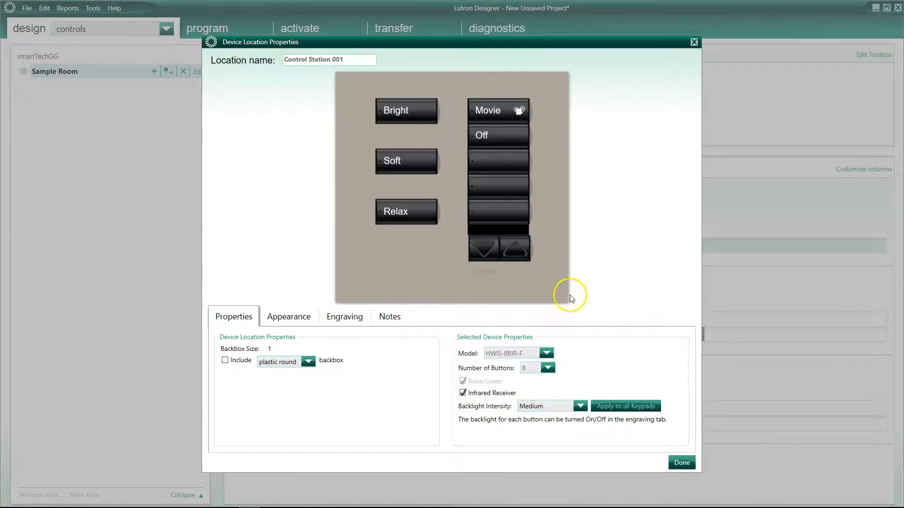
mouse_move(491, 117)
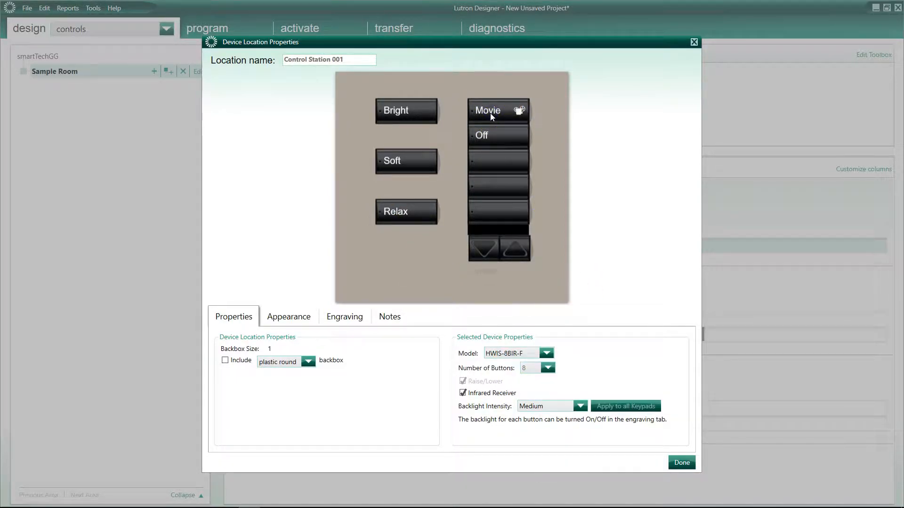
mouse_move(414, 115)
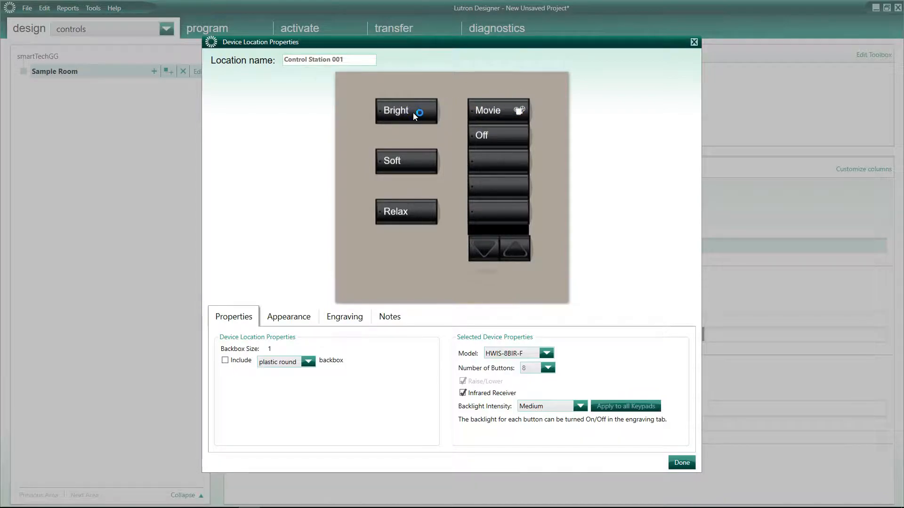
mouse_move(433, 251)
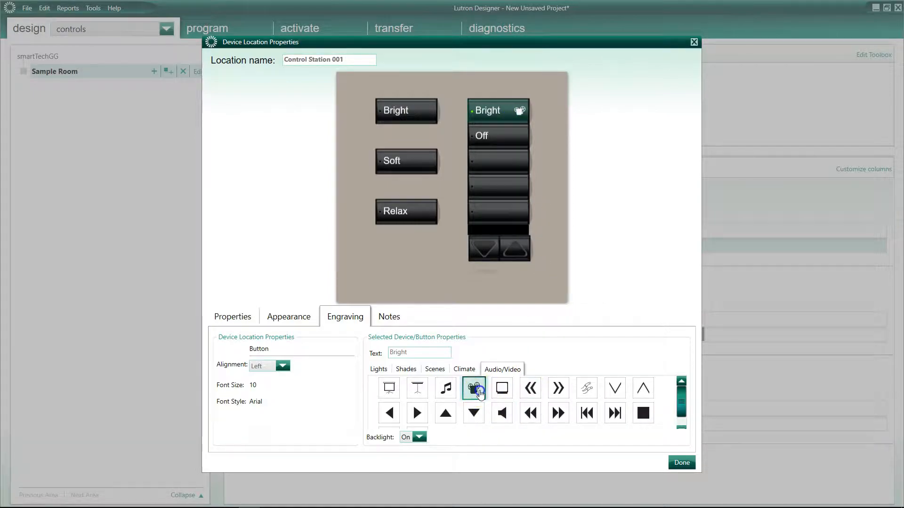
Label the right-column buttons Cooking, Dining and Night below Bright.
click(497, 135)
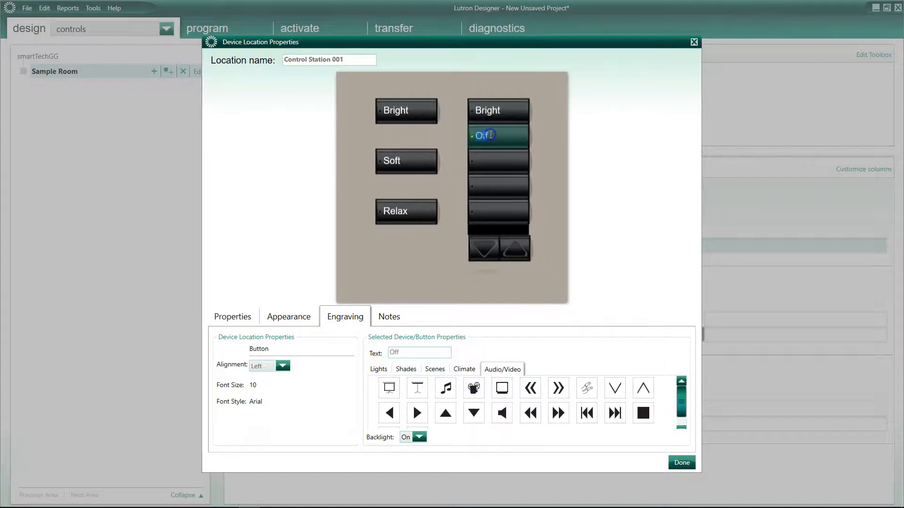
text(Cooking)
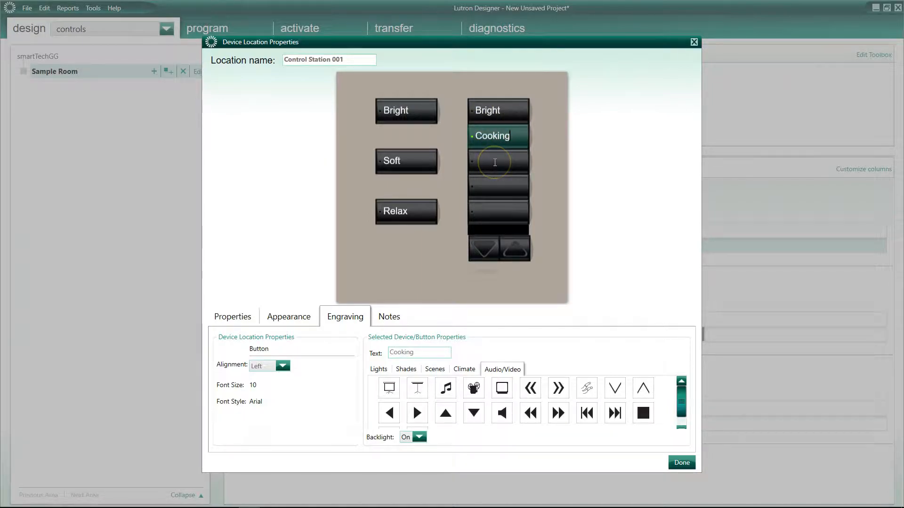
click(498, 161)
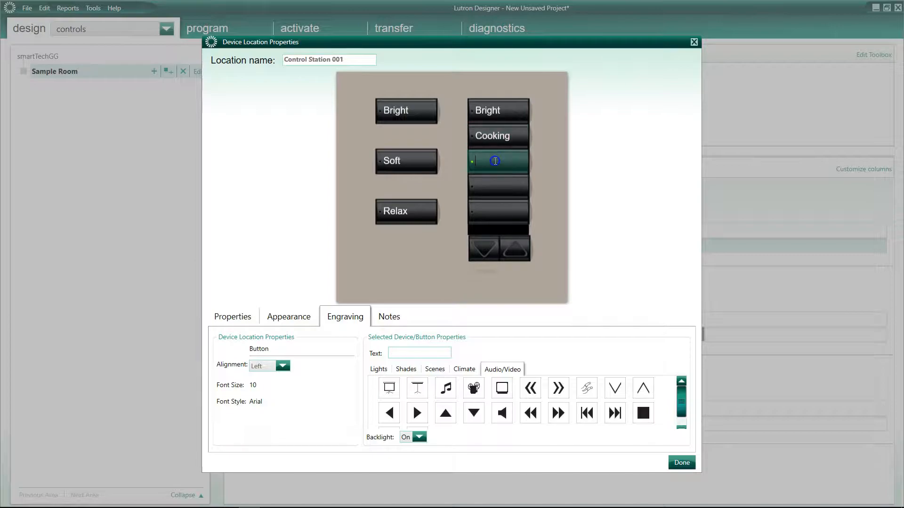
text(Dining)
click(498, 185)
text(R)
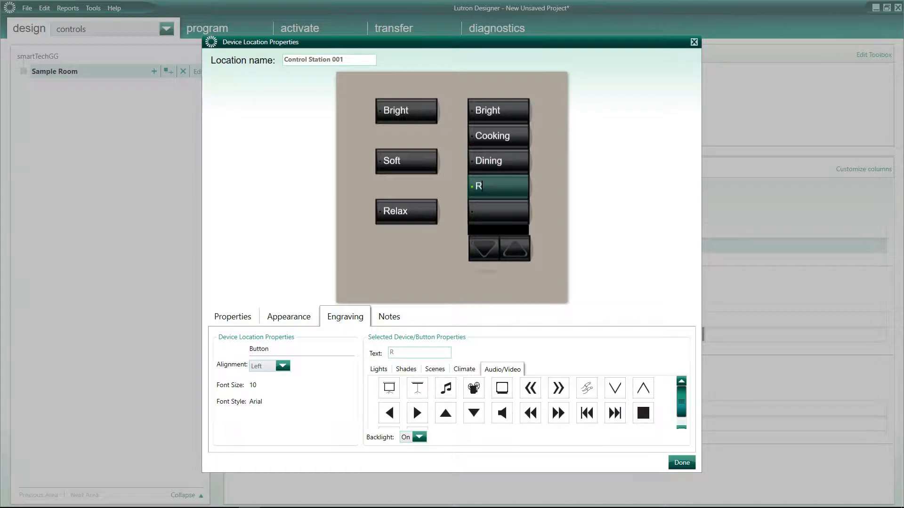
text(Night)
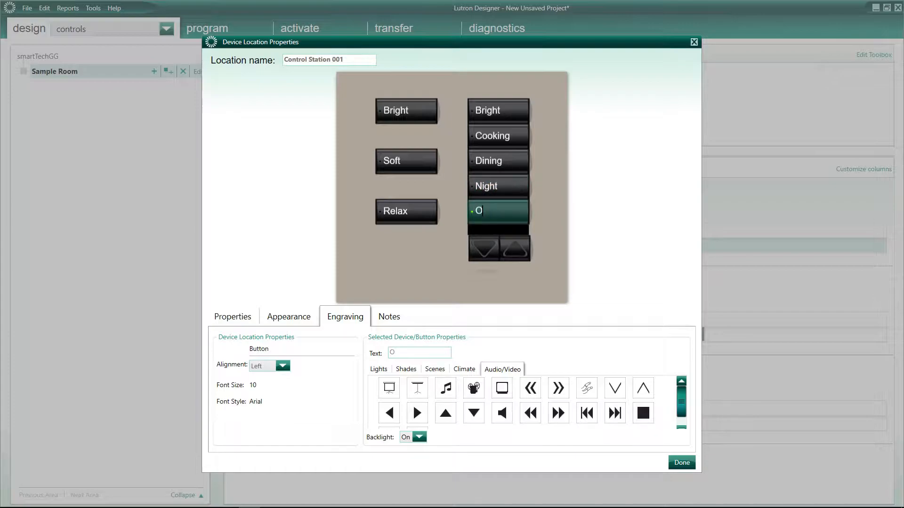
Label the top left button Play and give it and the second button play and stop symbols.
click(407, 110)
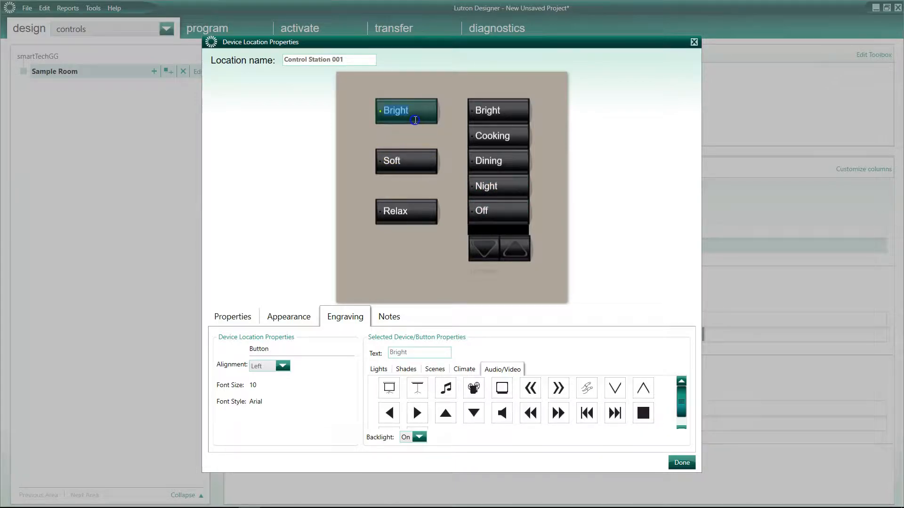
text(Pl)
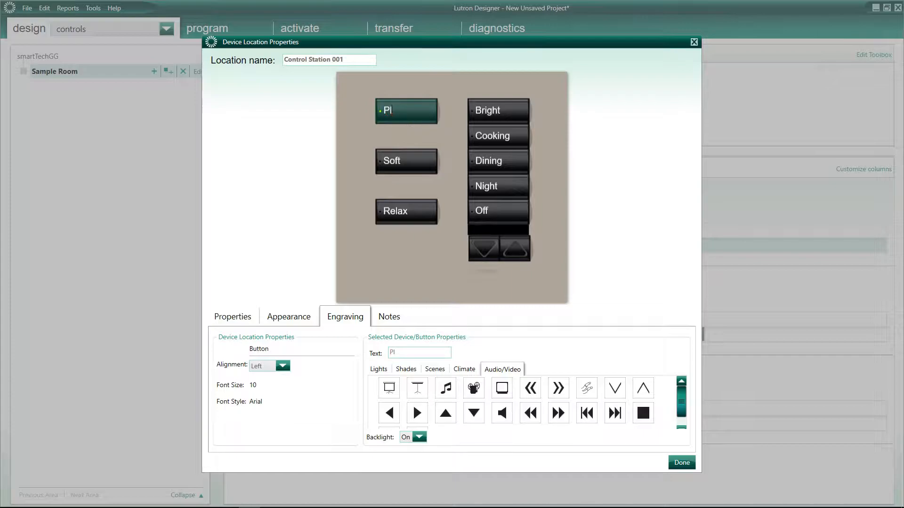
click(473, 412)
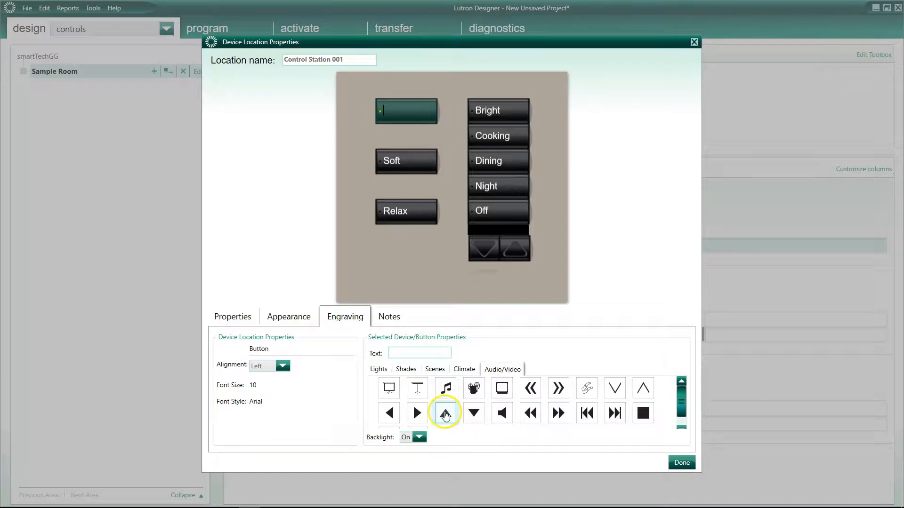
click(417, 413)
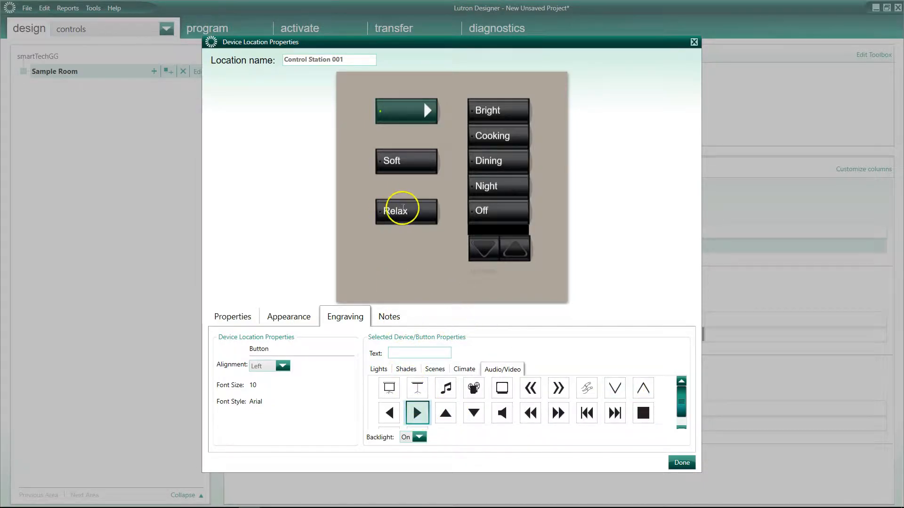
click(405, 160)
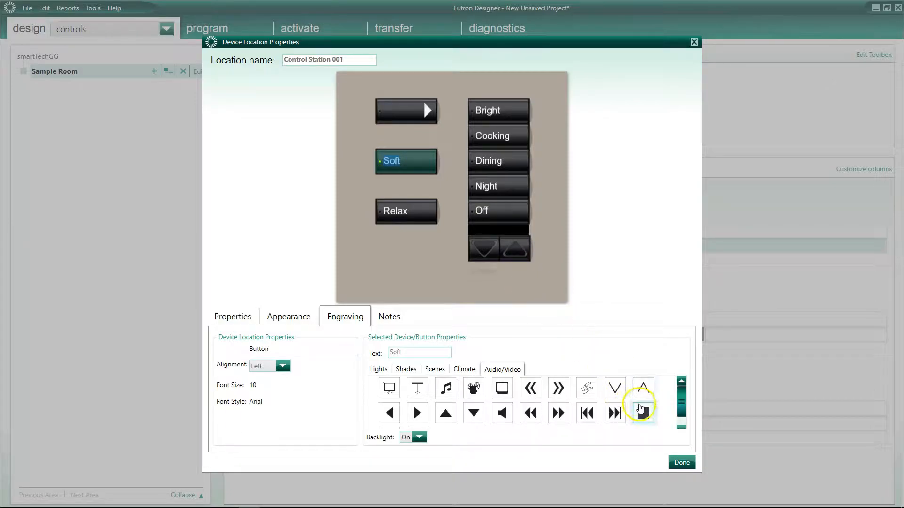
click(642, 412)
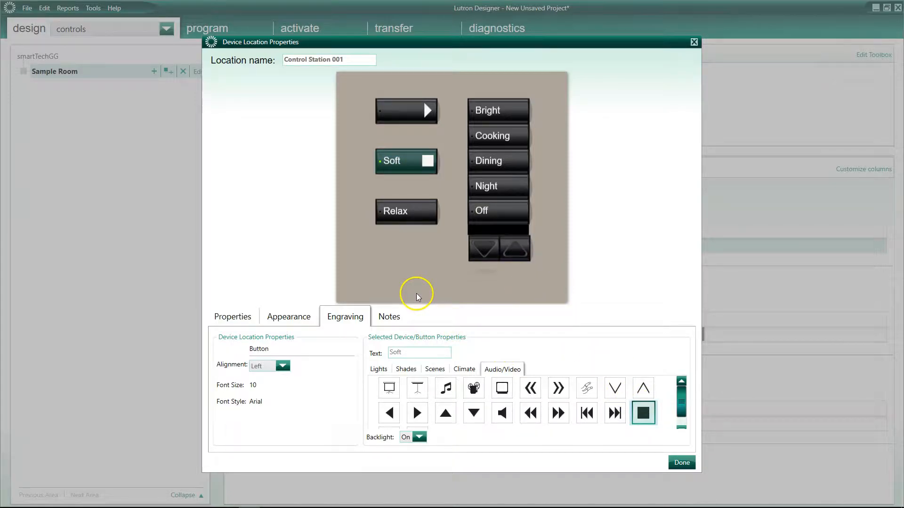
click(406, 111)
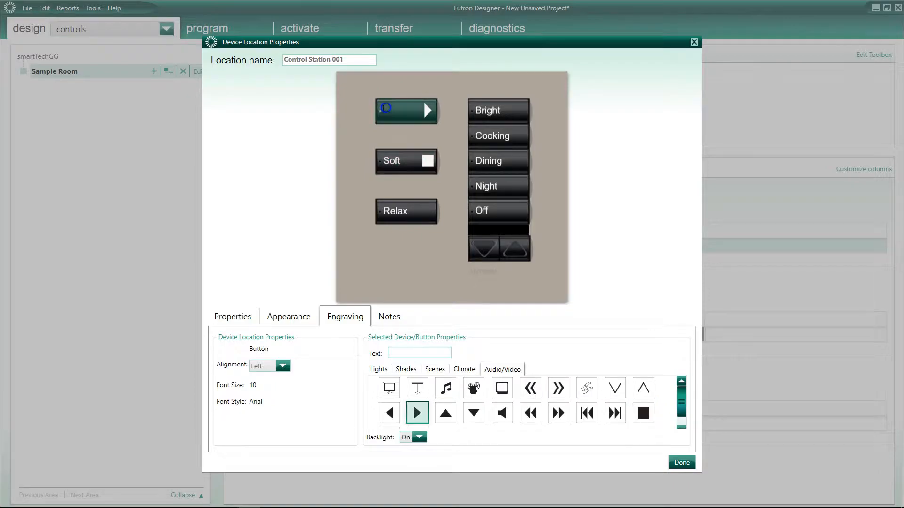
text(Play)
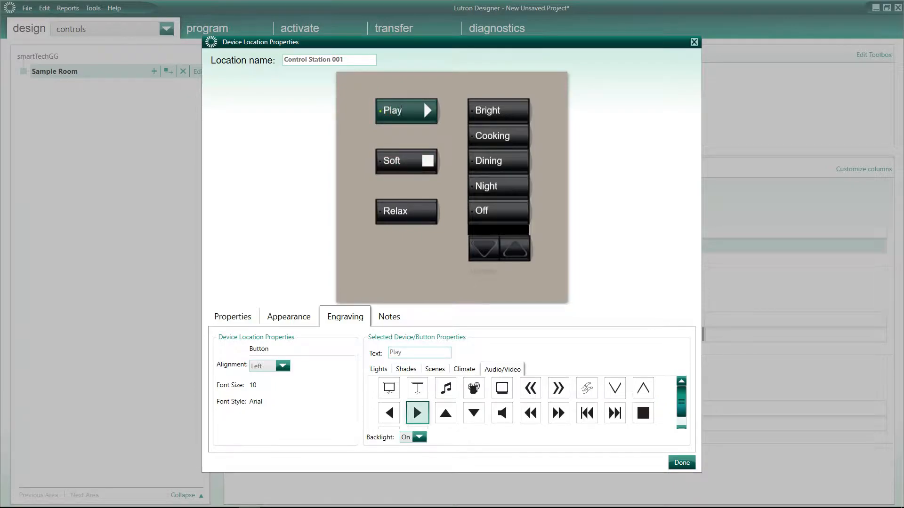
Add a skip-forward symbol to Next, then remove the play and stop symbols from Play and Stop.
click(407, 160)
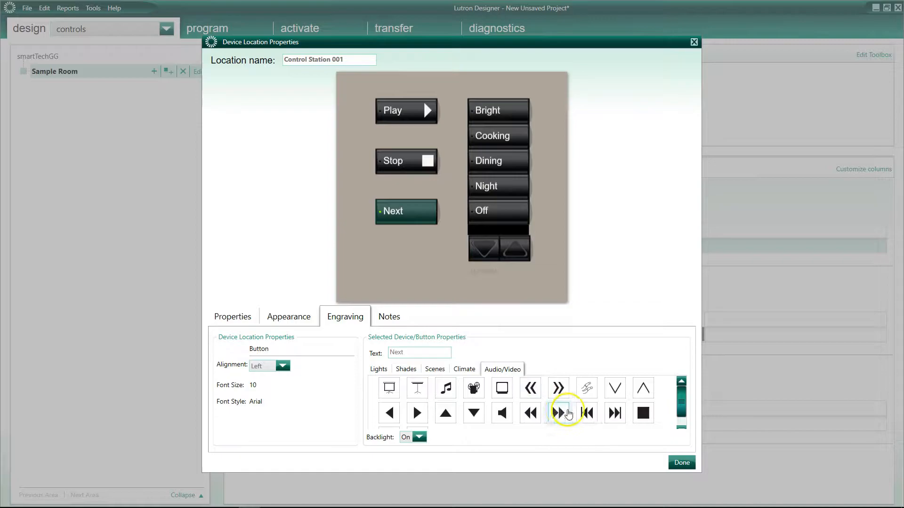
click(615, 412)
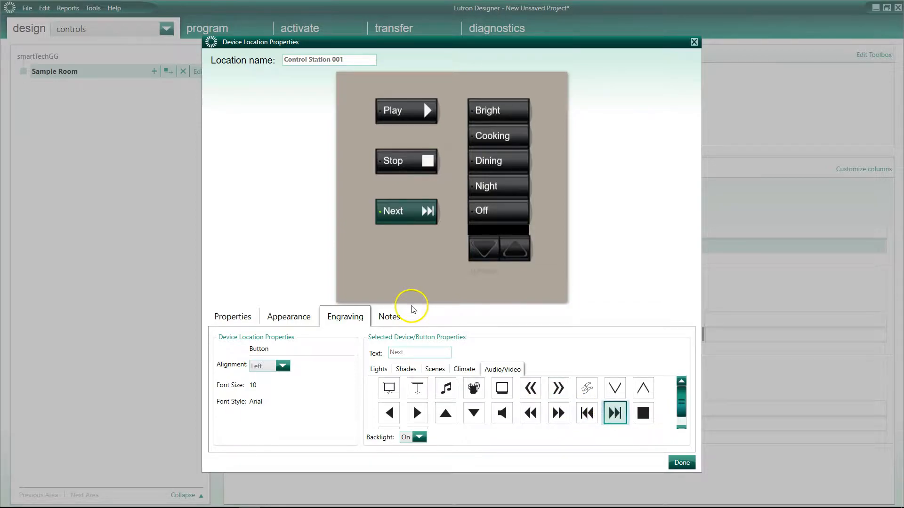
mouse_move(389, 239)
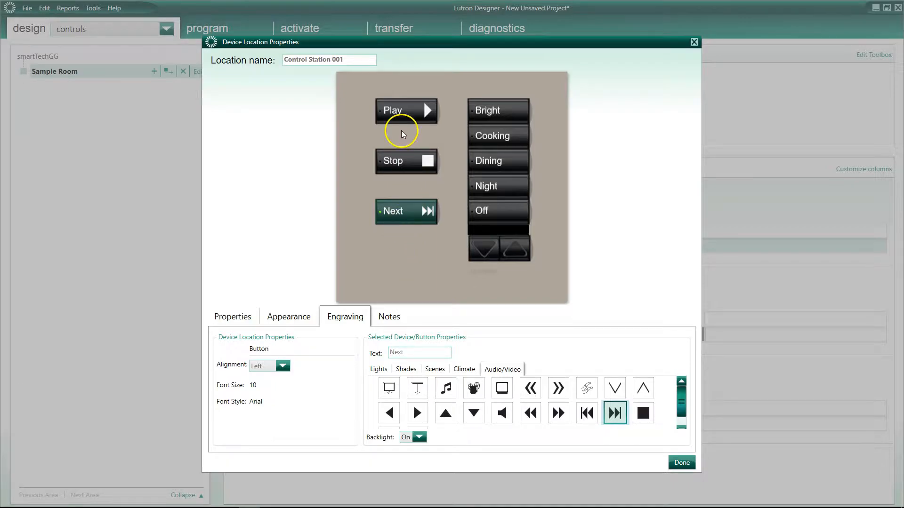
click(407, 110)
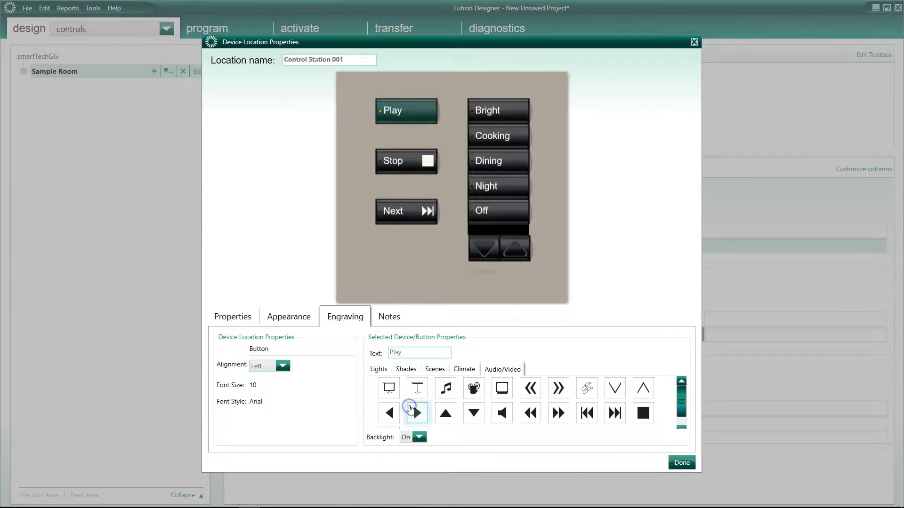
click(406, 161)
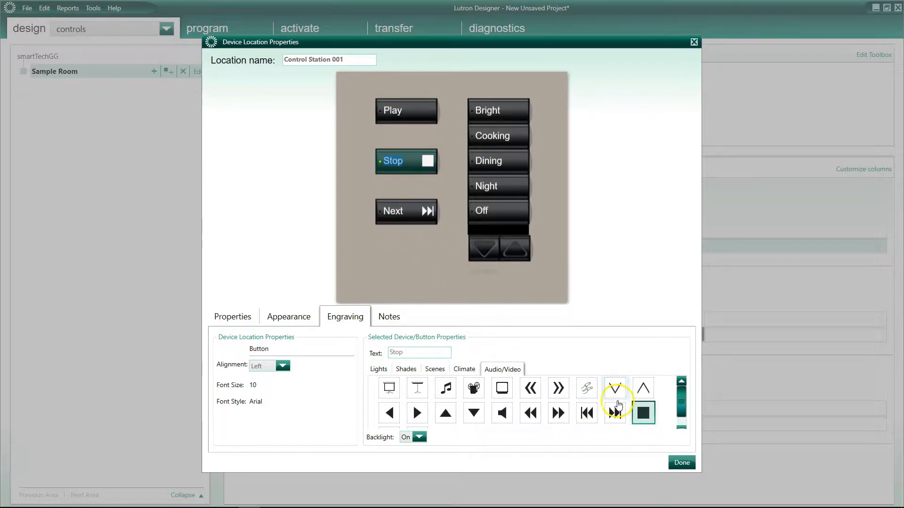
click(407, 211)
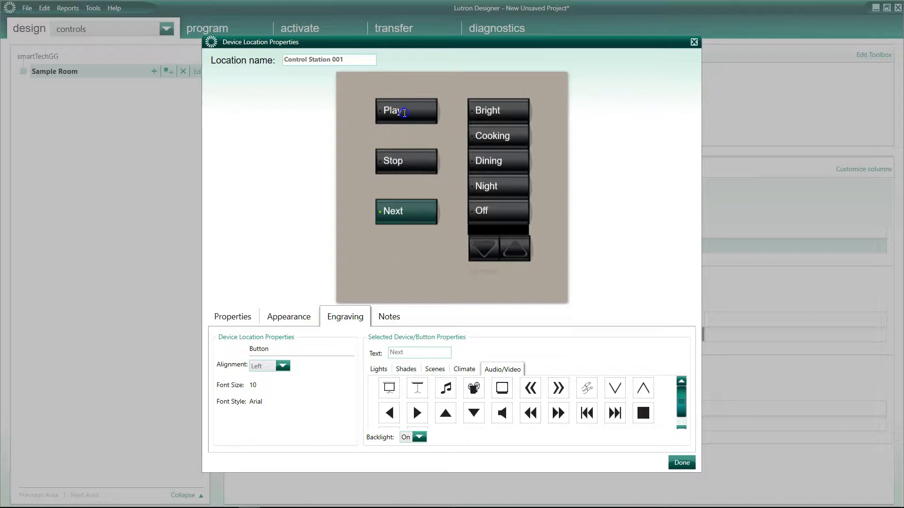
Give Open, Stop and Close the open, partly open and fully closed shade symbols.
click(406, 111)
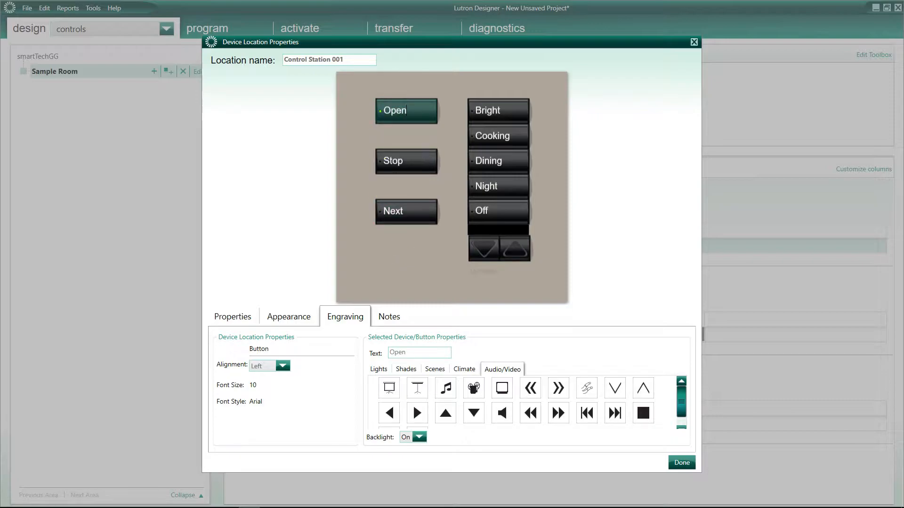
click(406, 369)
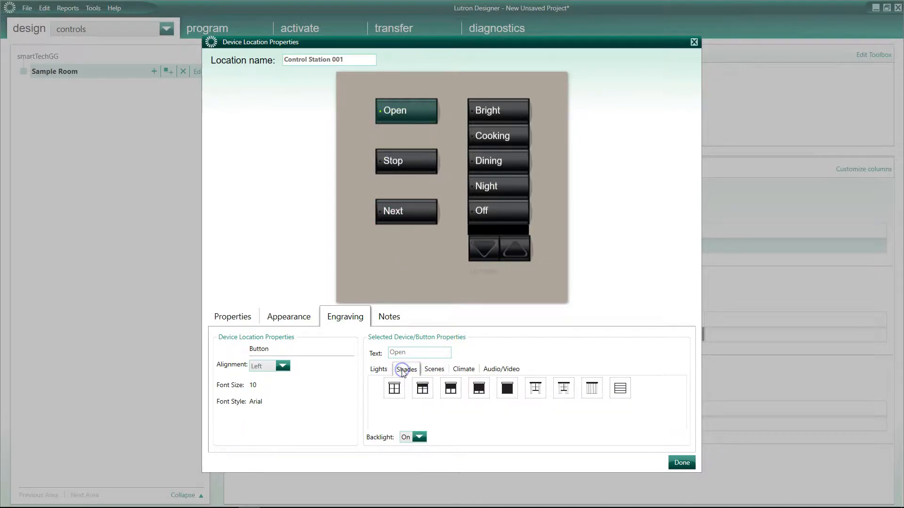
click(394, 387)
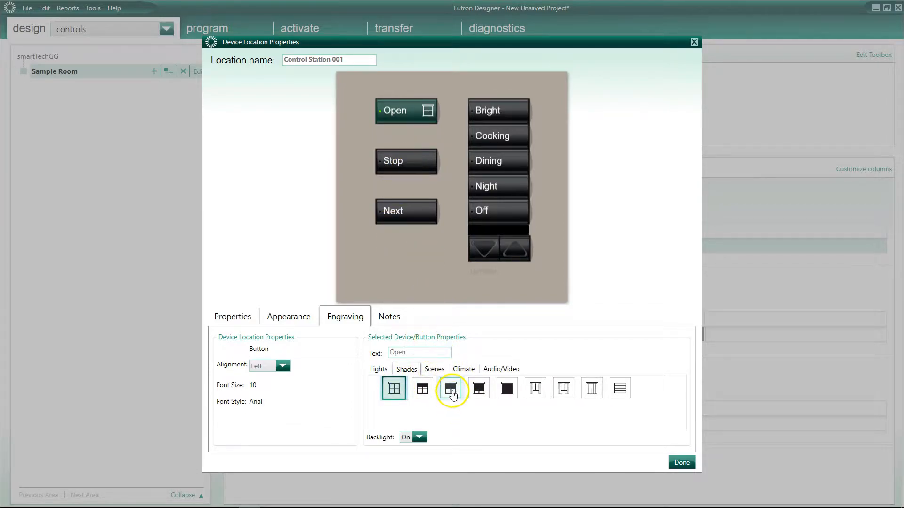
click(407, 161)
text(Cl)
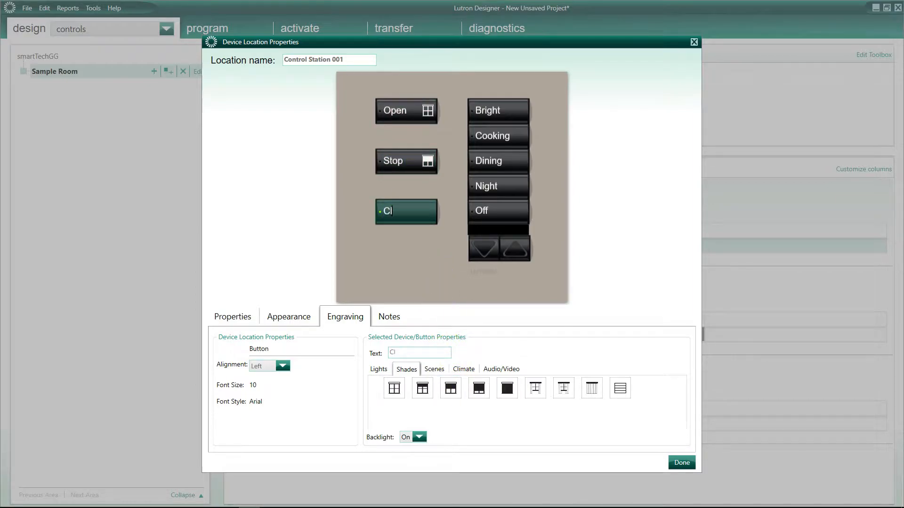
click(506, 387)
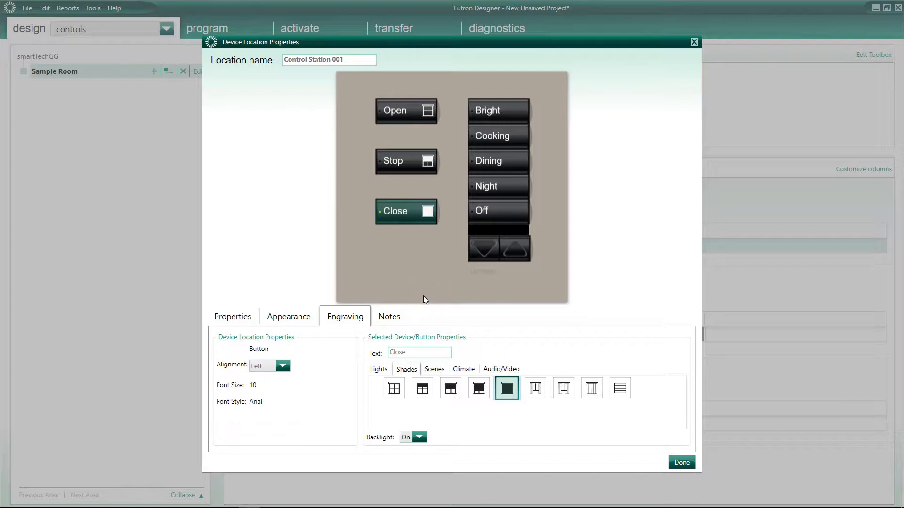
mouse_move(393, 250)
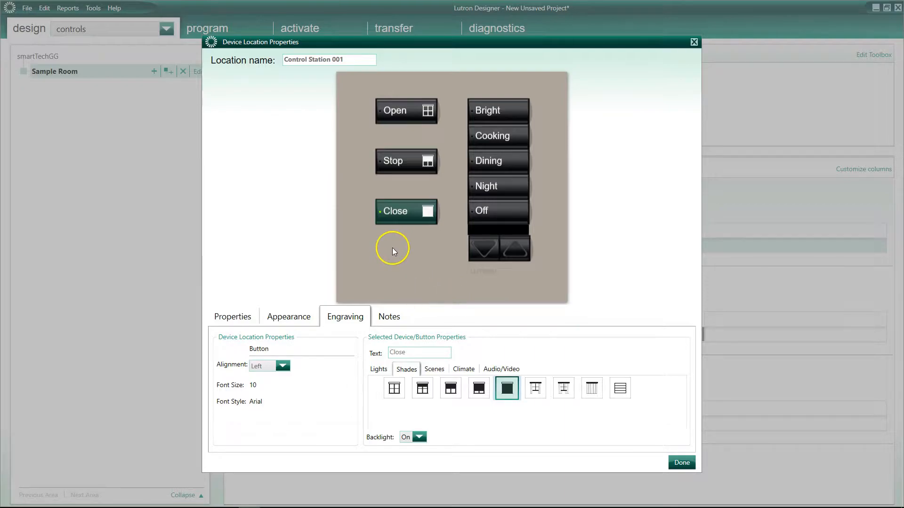
mouse_move(434, 259)
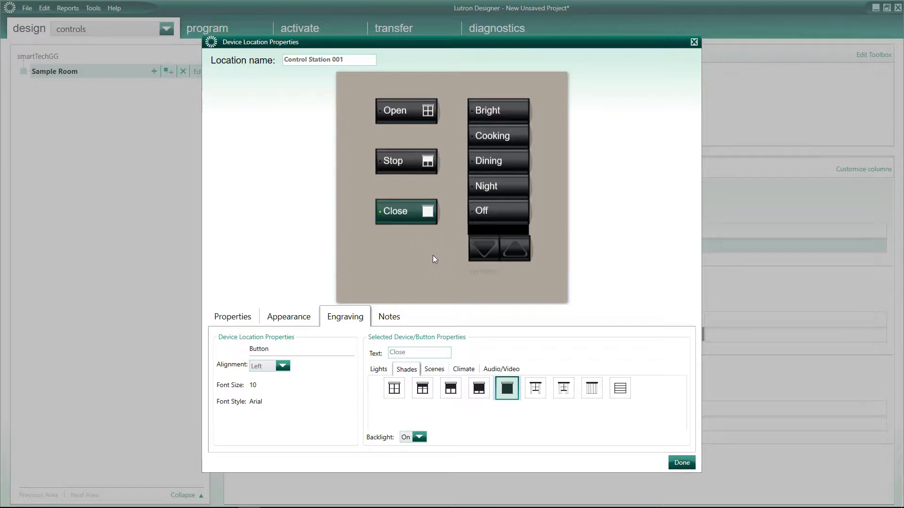
mouse_move(391, 270)
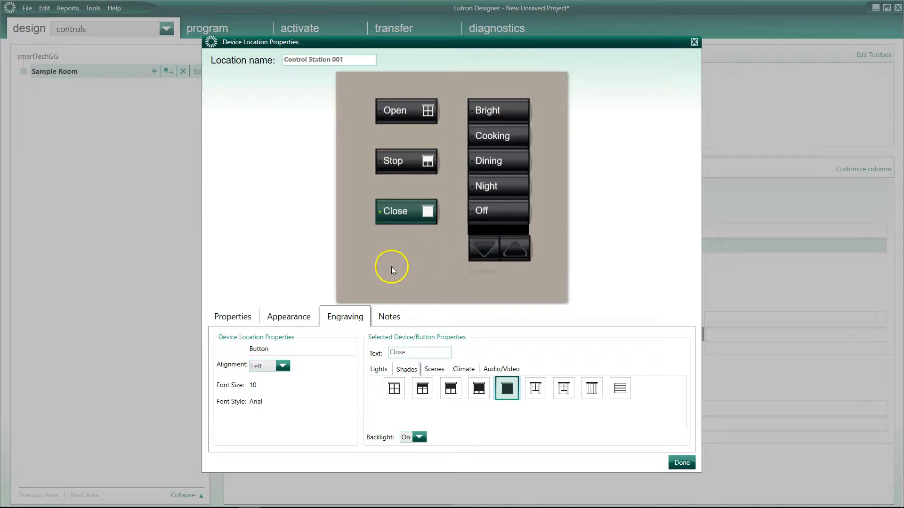
mouse_move(469, 234)
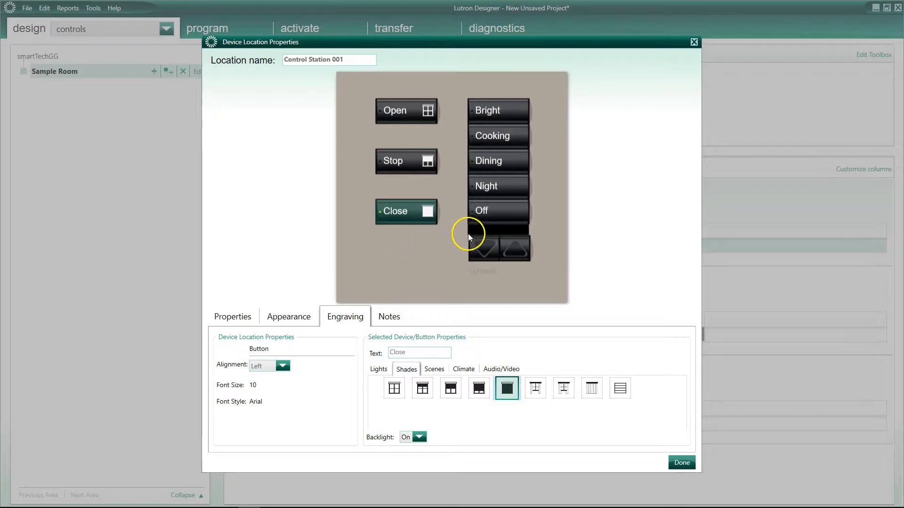
mouse_move(477, 236)
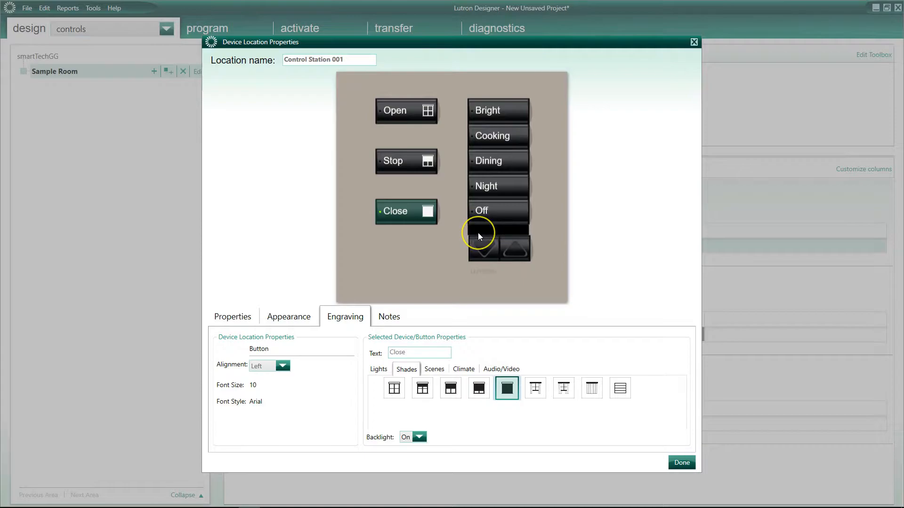
mouse_move(497, 239)
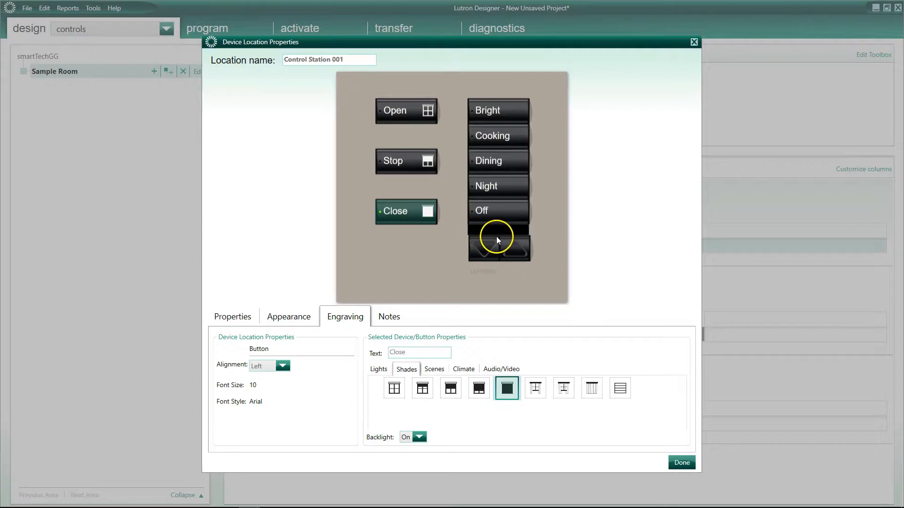
mouse_move(295, 321)
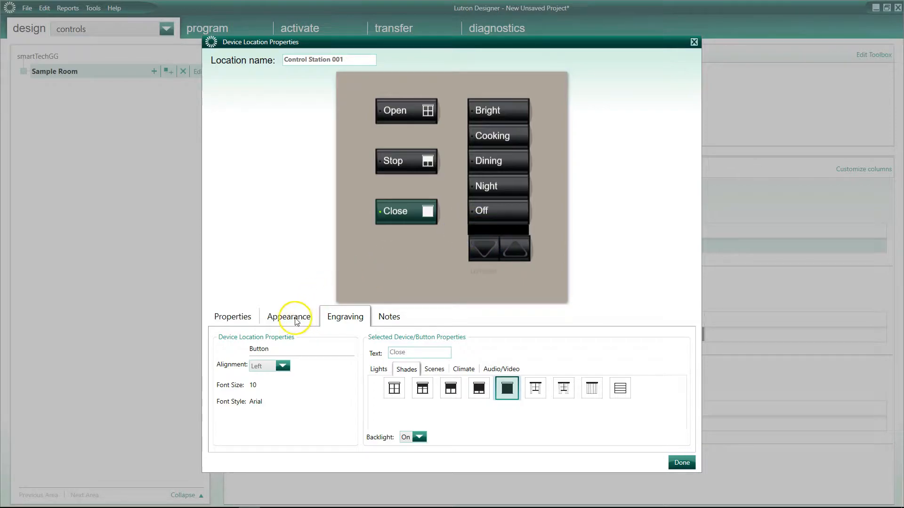
Confirm the HWIS-8BRL-F model, check the engraving, and finish with Done.
click(234, 316)
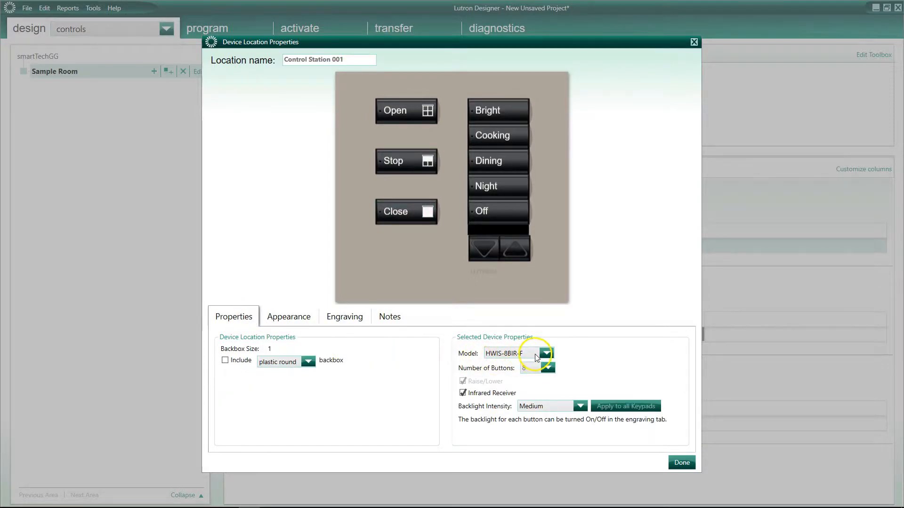
click(545, 353)
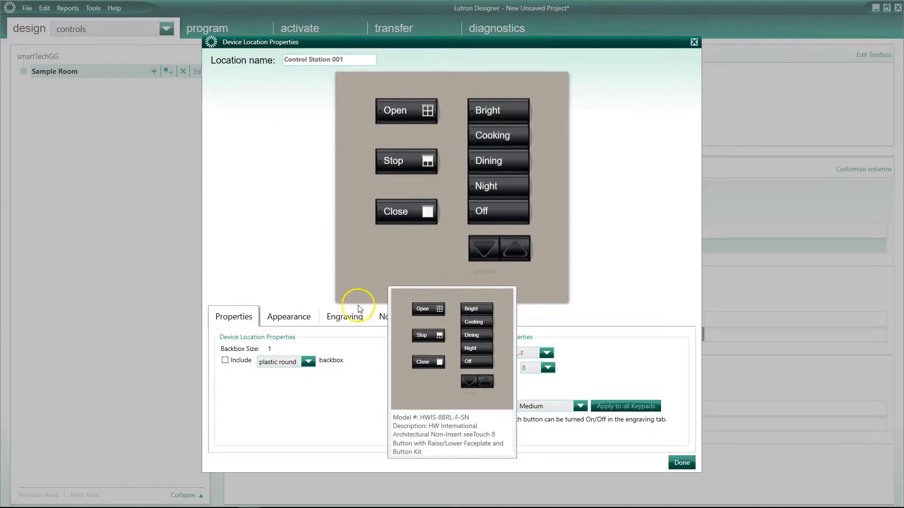
click(344, 316)
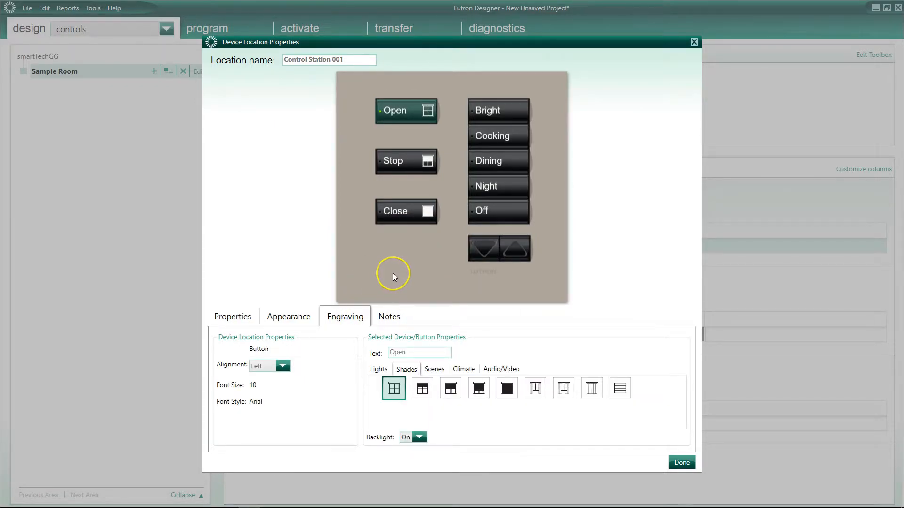
mouse_move(393, 276)
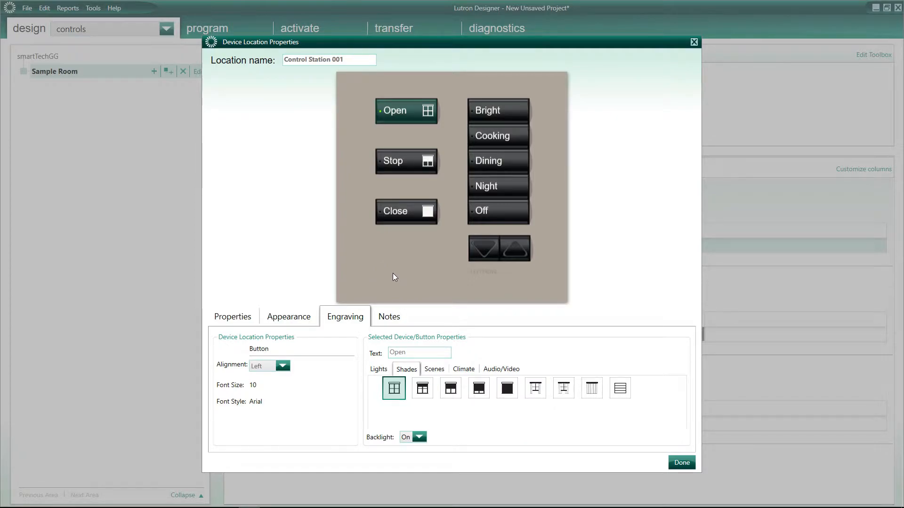
mouse_move(418, 263)
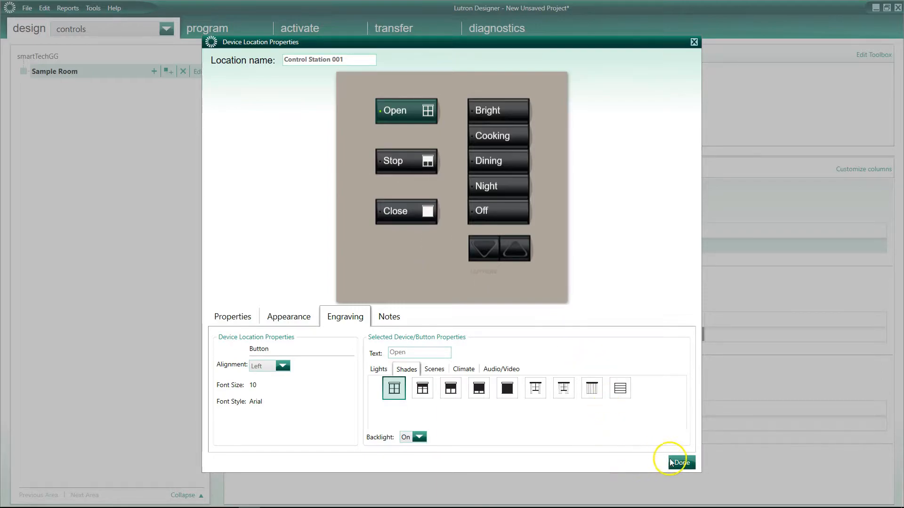
click(679, 463)
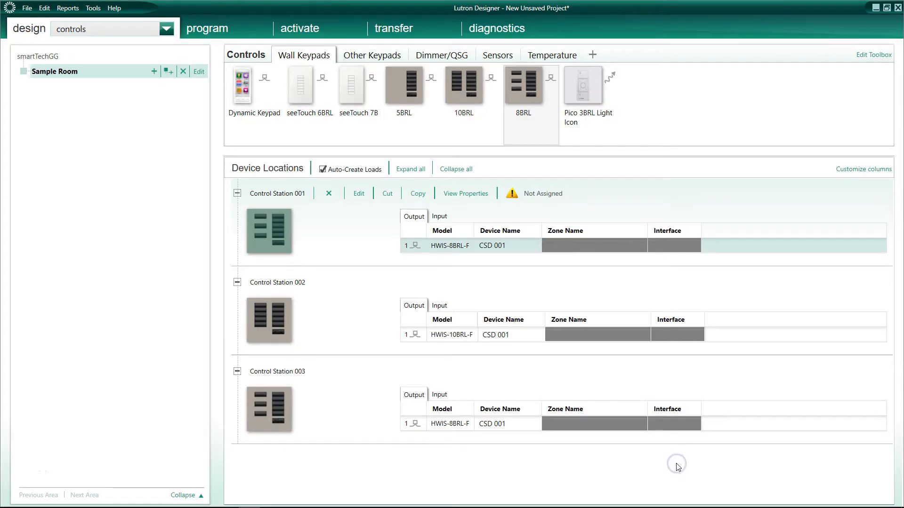
Bring up the Engraving report in the Report Center for Control Station 001's button kit.
click(277, 281)
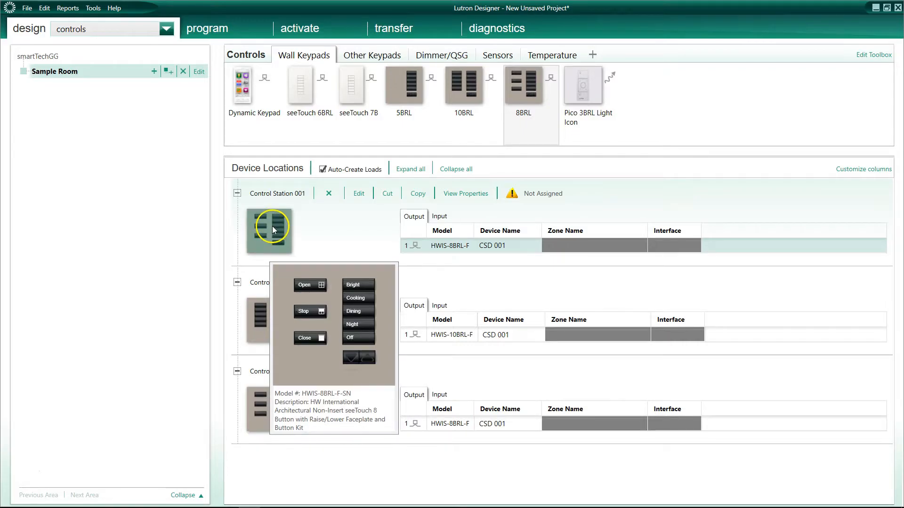
click(68, 8)
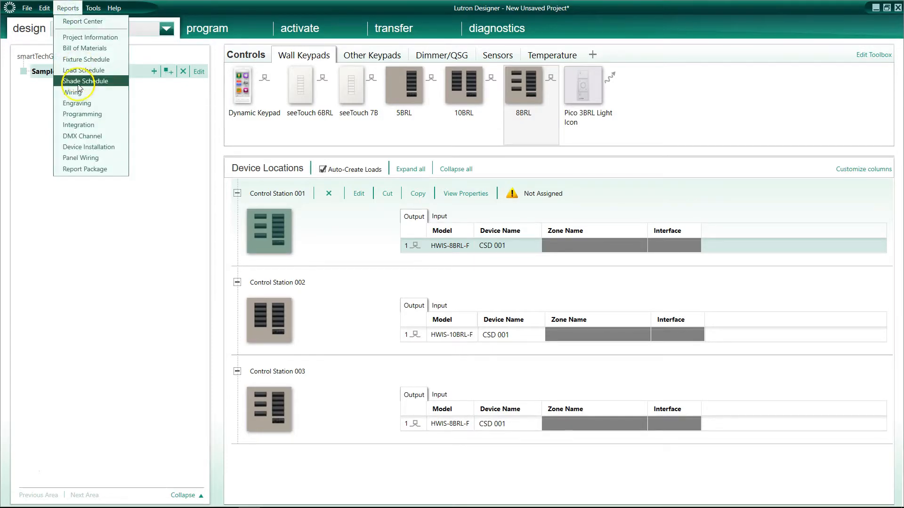
click(77, 104)
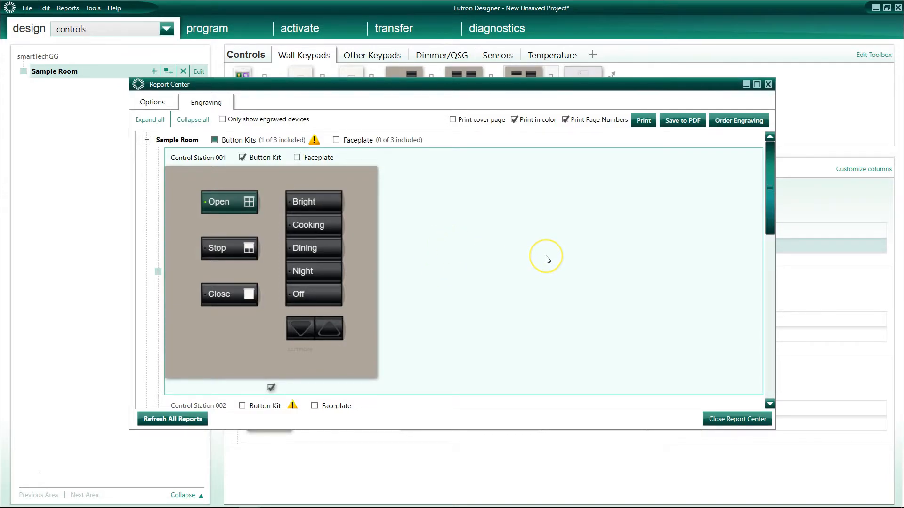
click(739, 121)
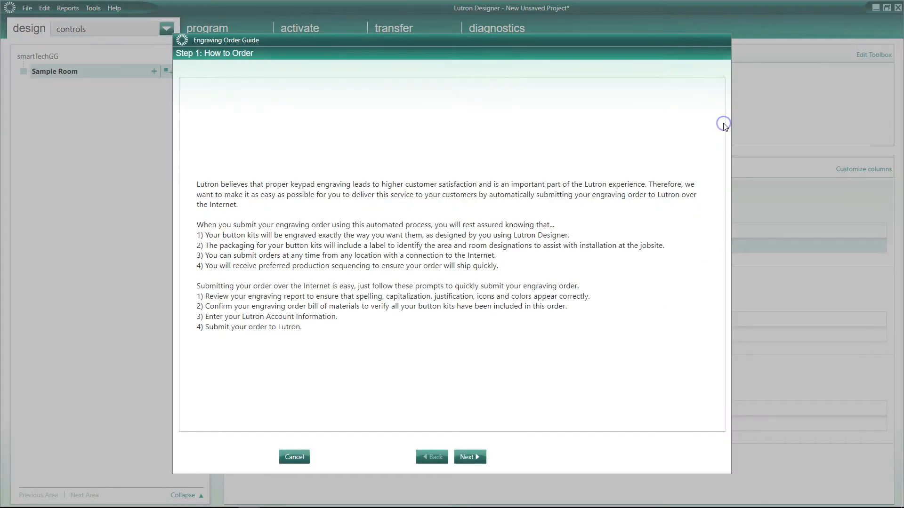
mouse_move(422, 351)
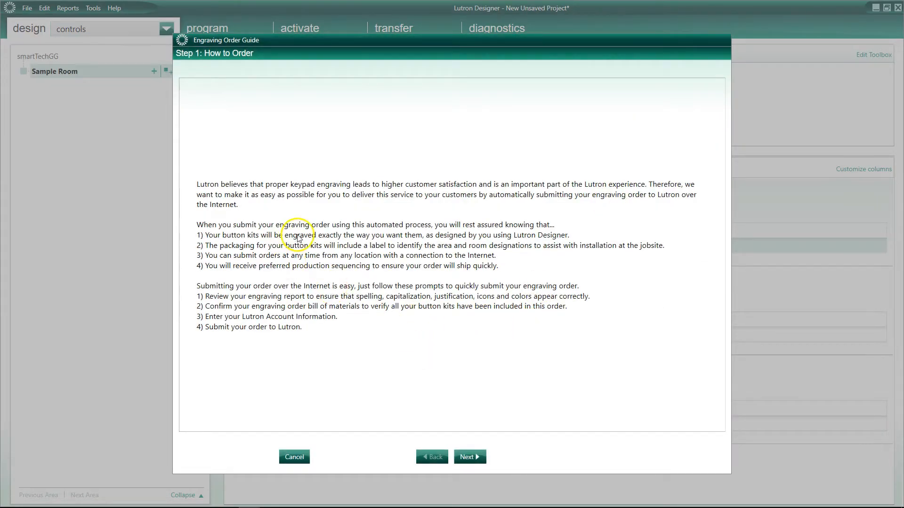
mouse_move(380, 214)
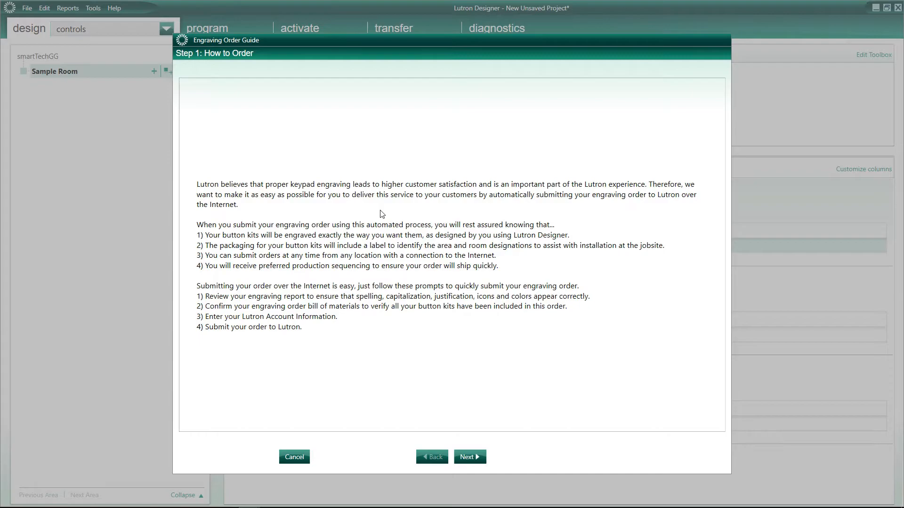
mouse_move(392, 320)
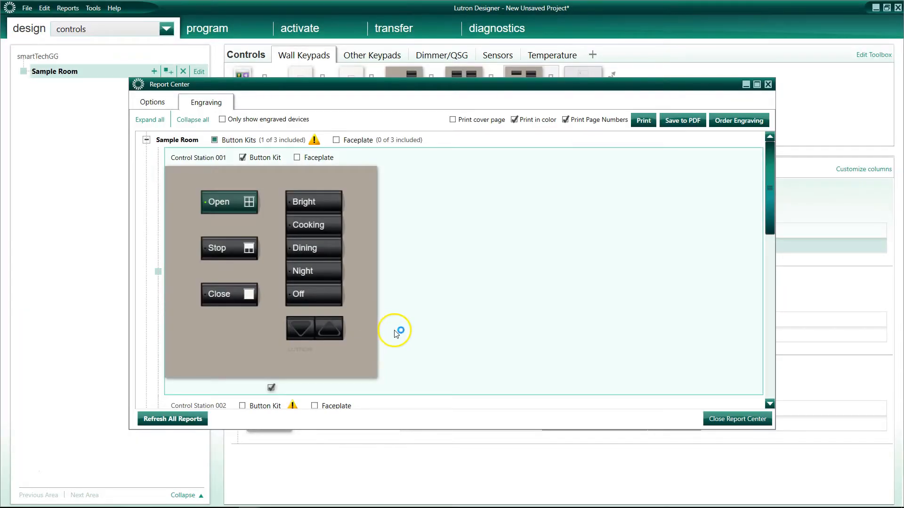
mouse_move(468, 308)
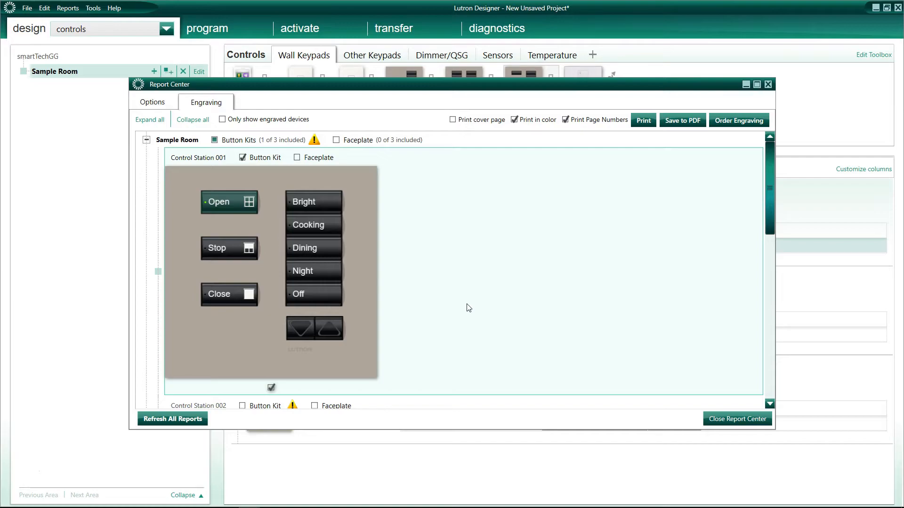
mouse_move(267, 253)
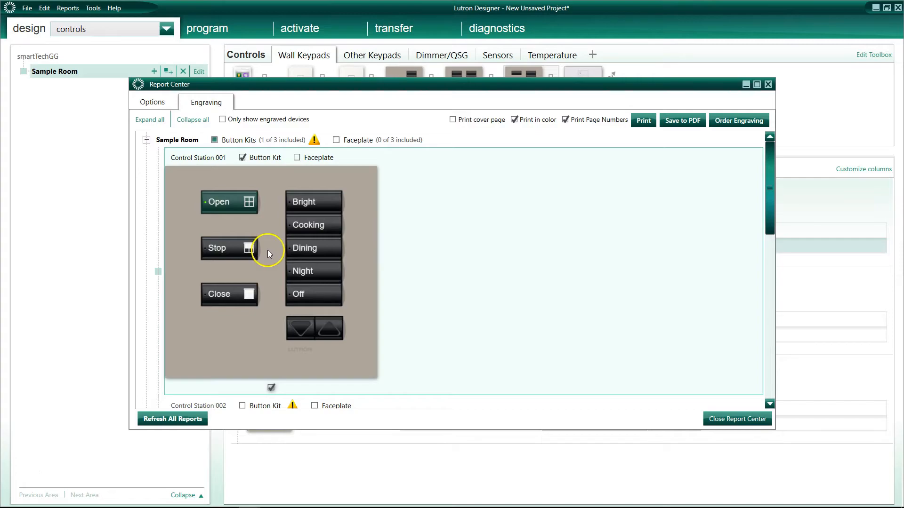
mouse_move(276, 257)
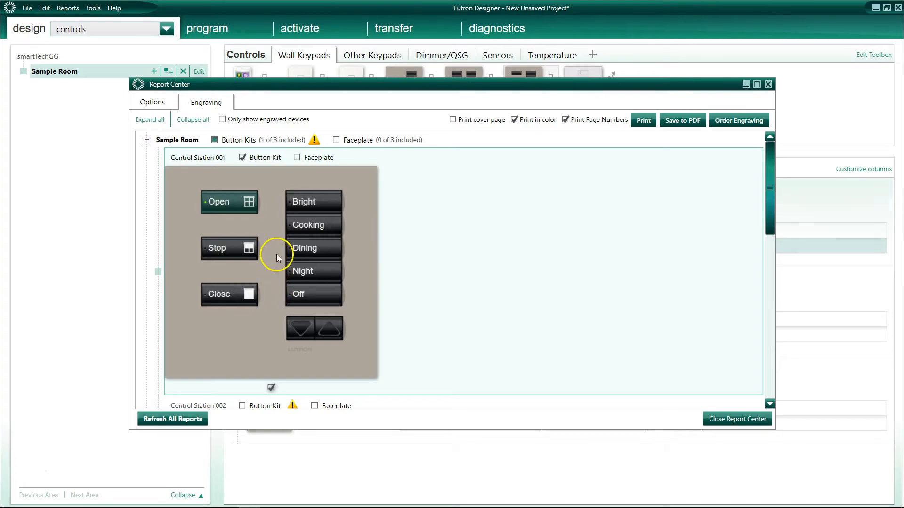
mouse_move(654, 171)
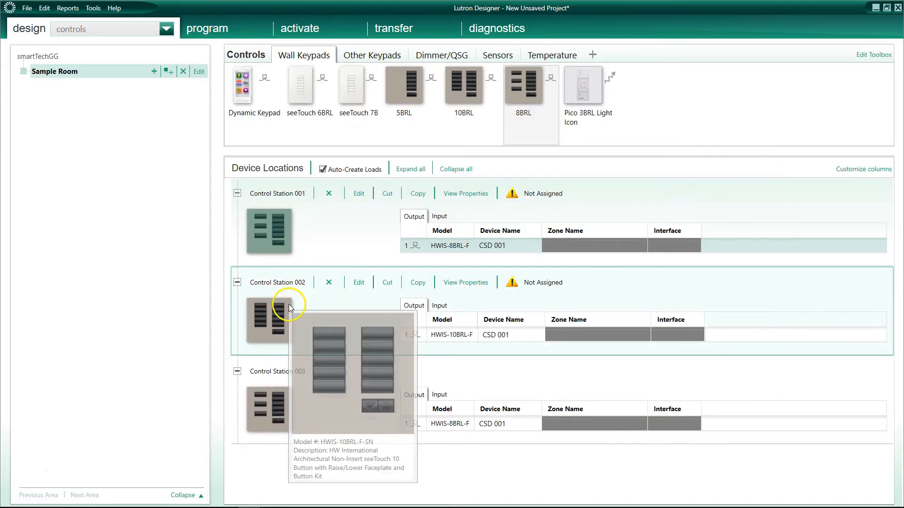
mouse_move(106, 260)
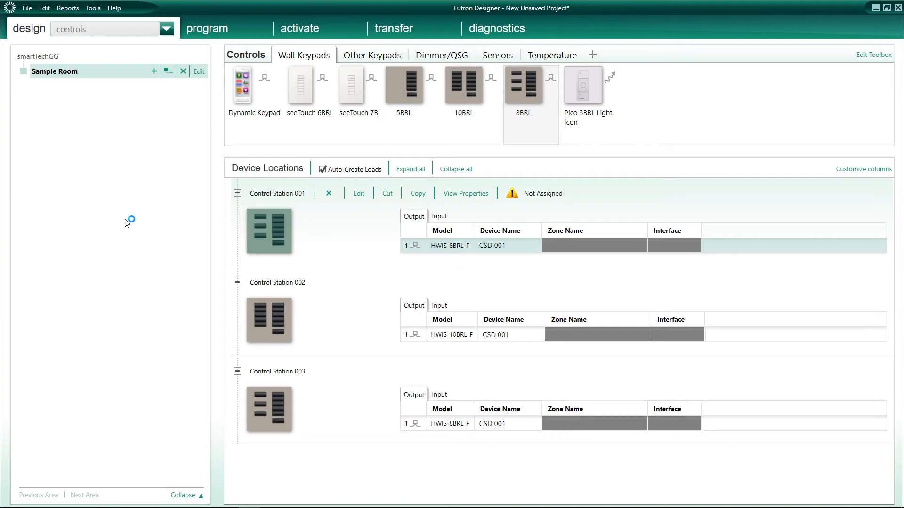
mouse_move(126, 223)
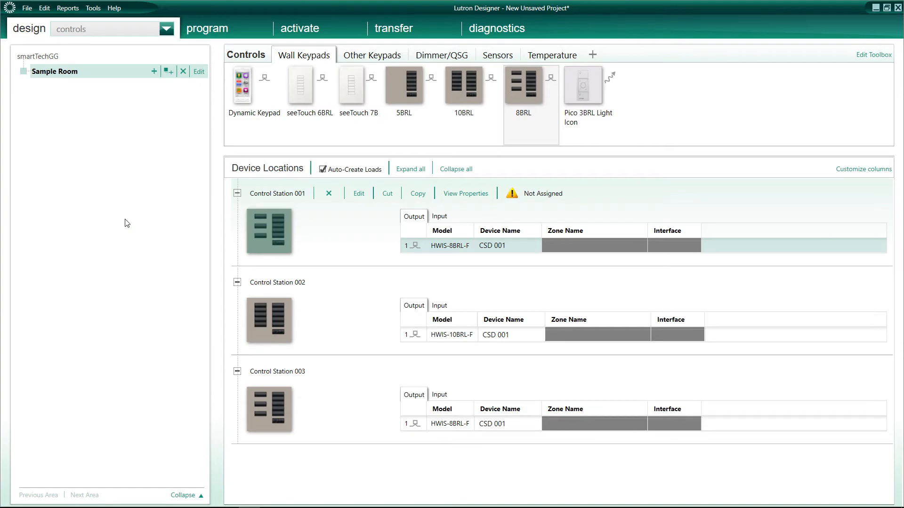